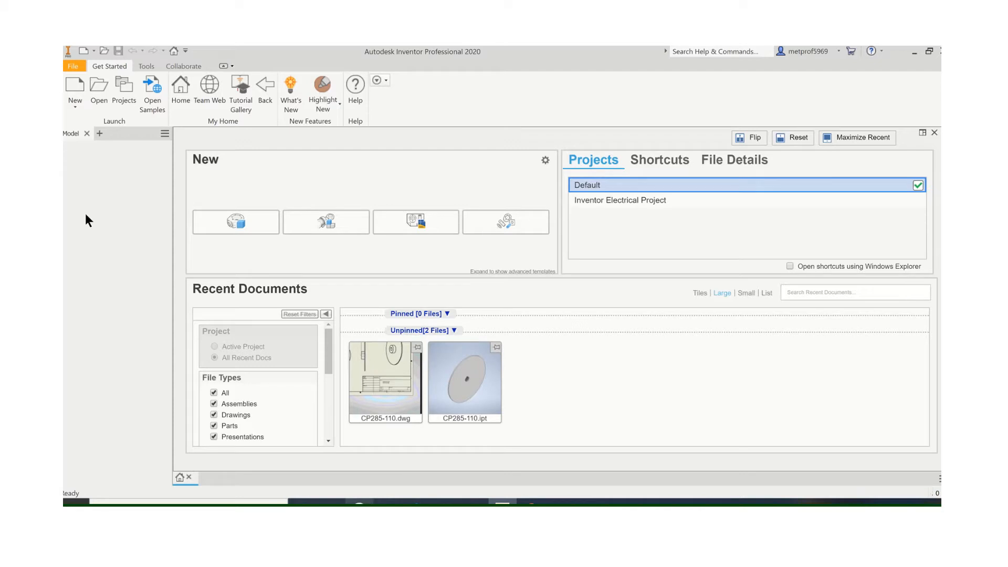
mouse_move(75, 86)
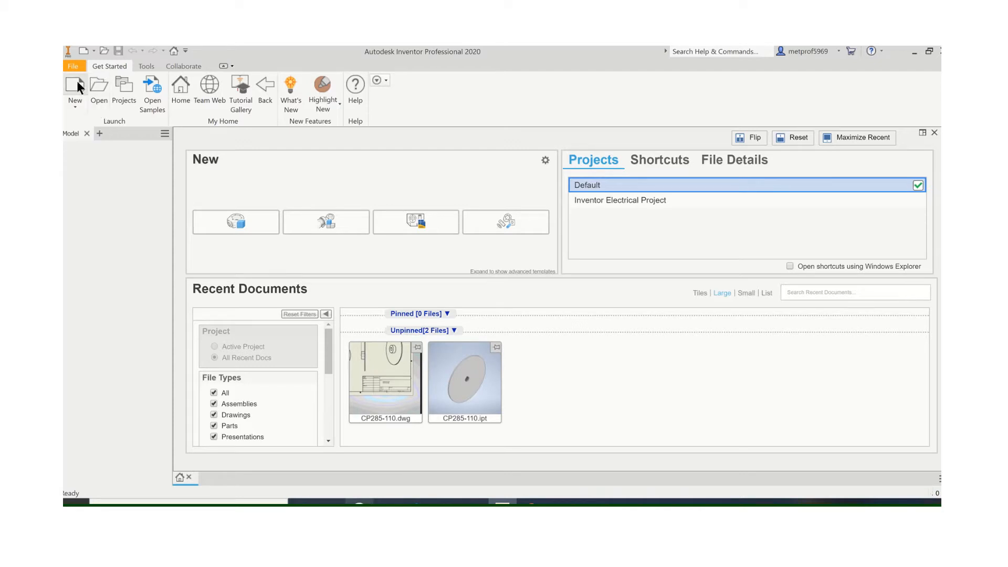
Create a new part from the English Standard (in).ipt template.
click(75, 87)
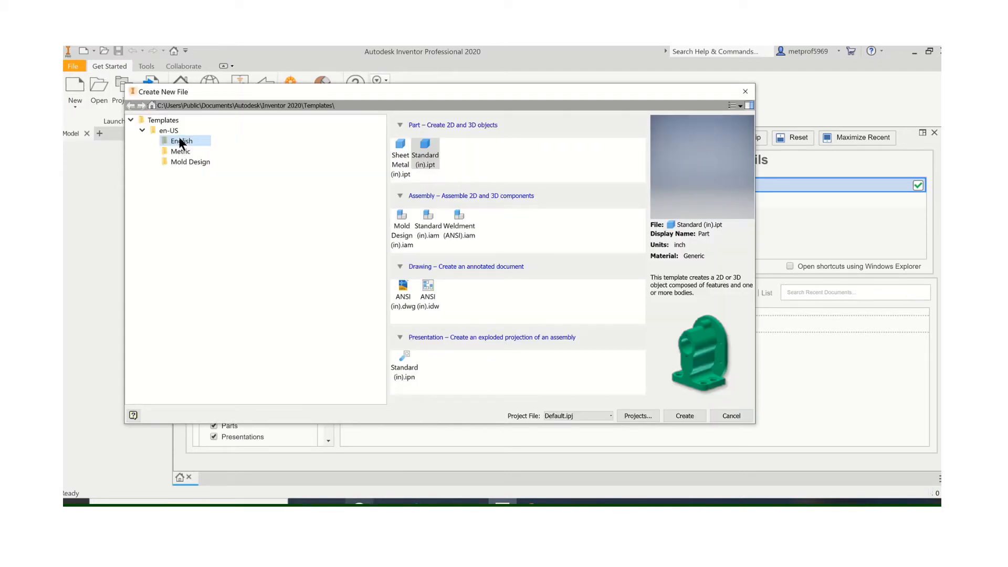
click(425, 144)
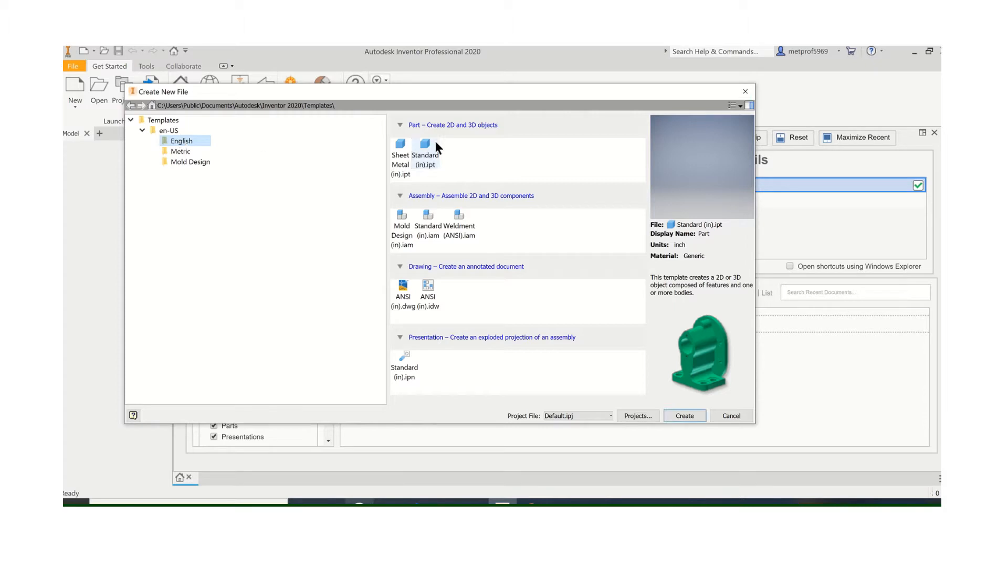
click(425, 144)
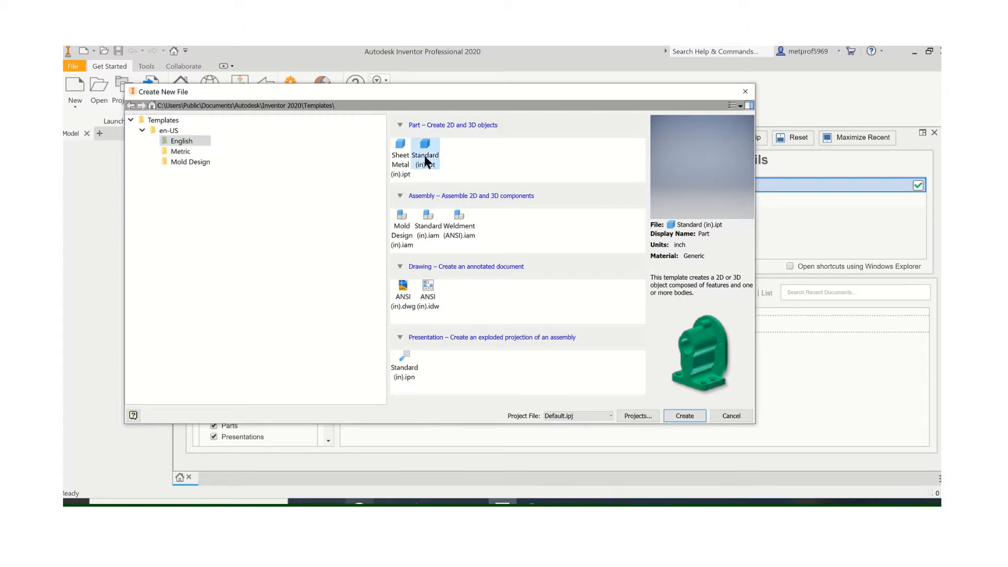
click(683, 416)
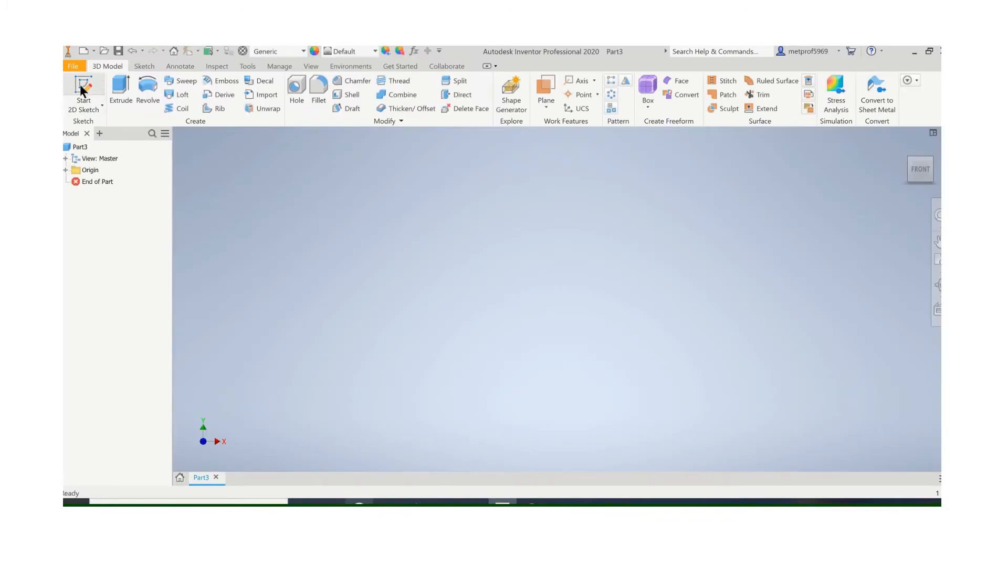
Sketch a 10.000 circle and extrude it 0.1875 thick into a disc.
click(82, 90)
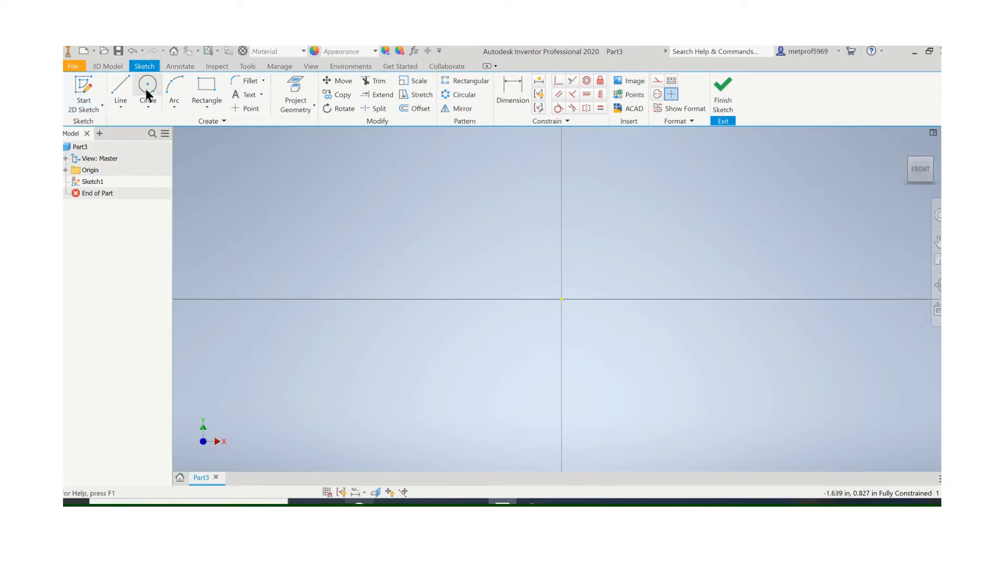
click(147, 91)
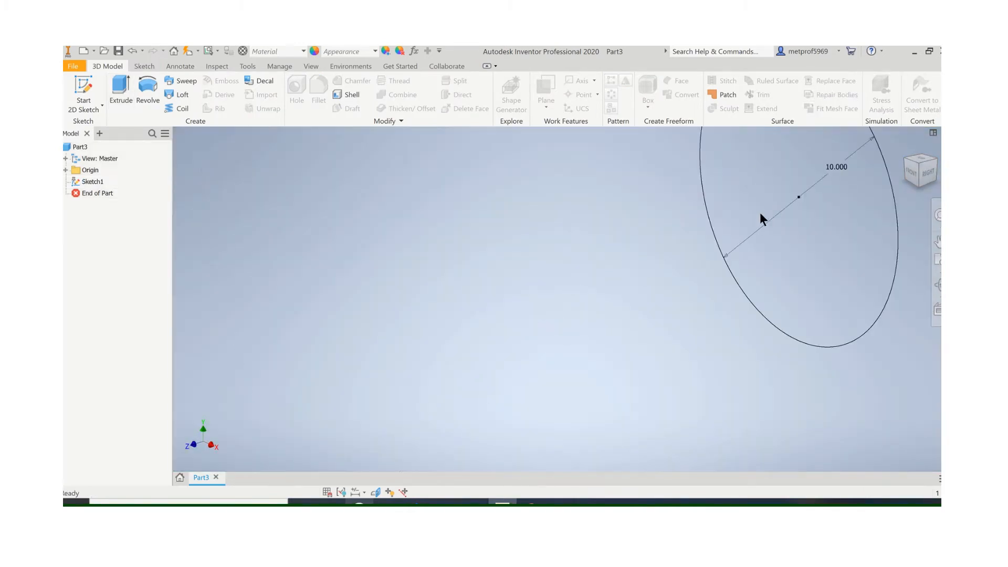
click(120, 91)
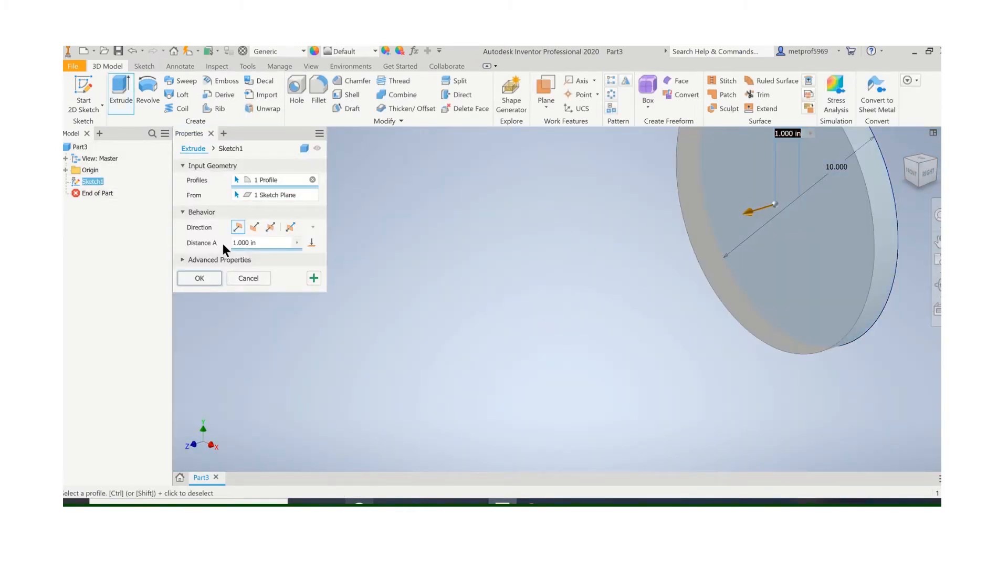
text(.1)
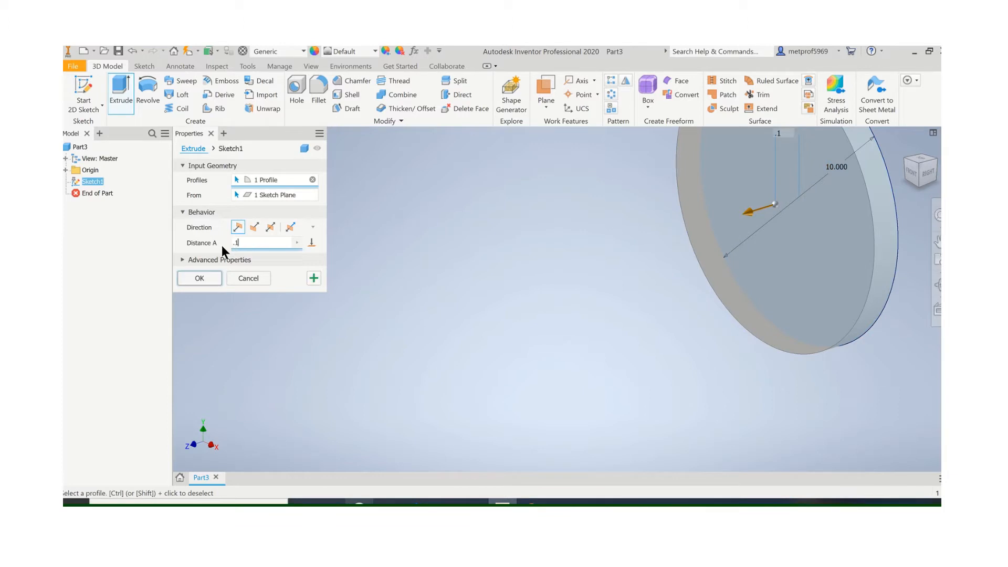
text(1875)
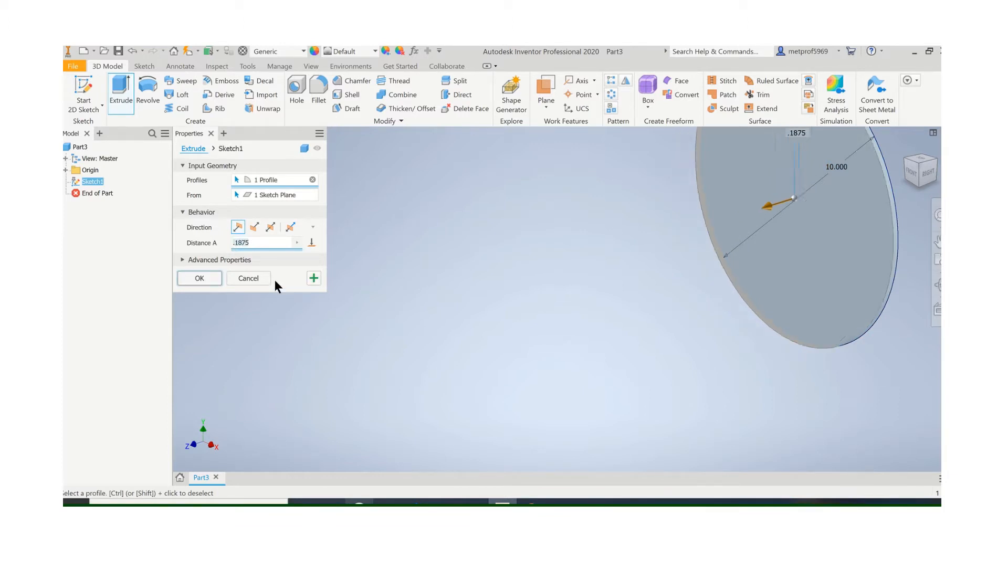
click(199, 278)
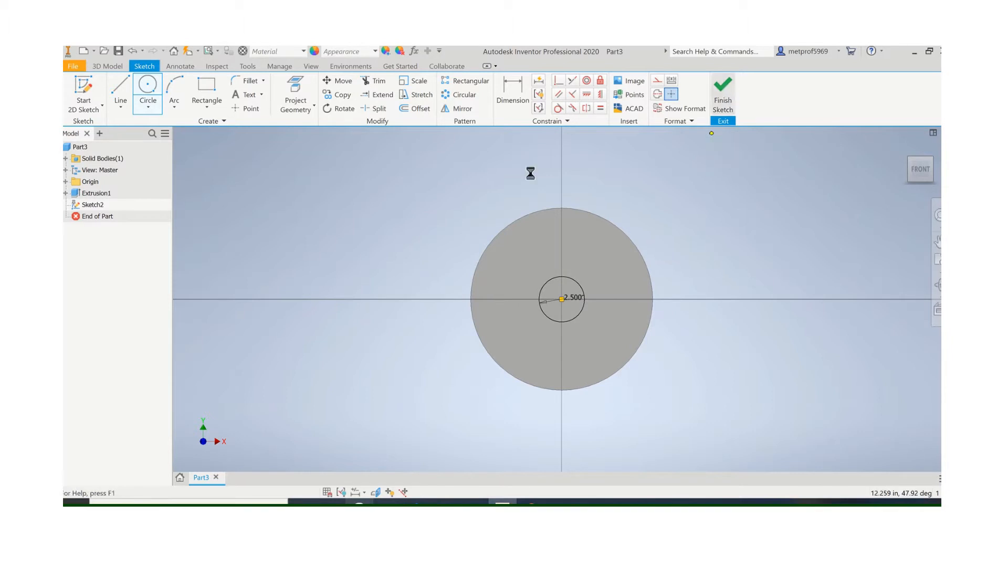
Finish the 2.500 circle sketch and extrude it 1 inch into a hub.
click(723, 94)
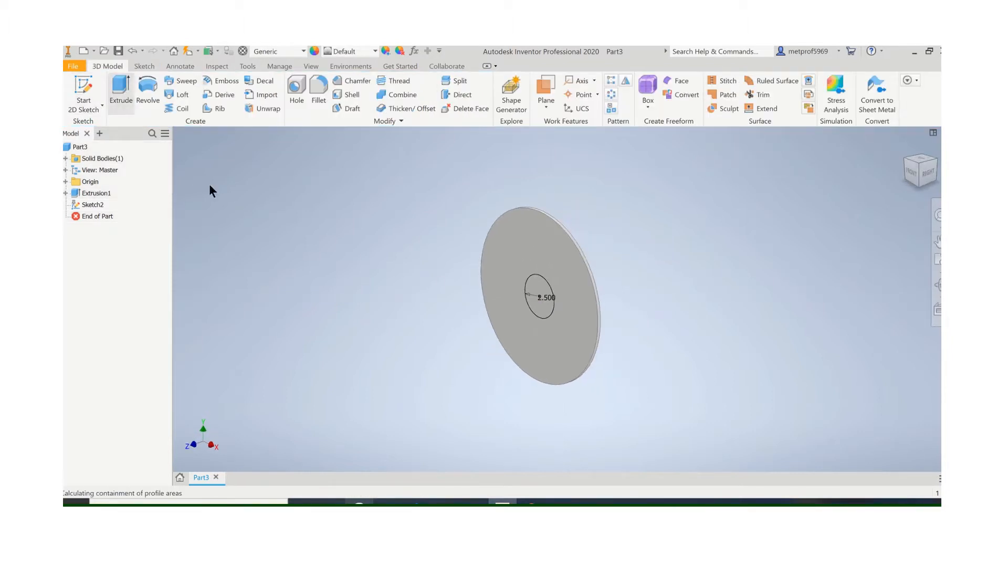
click(120, 90)
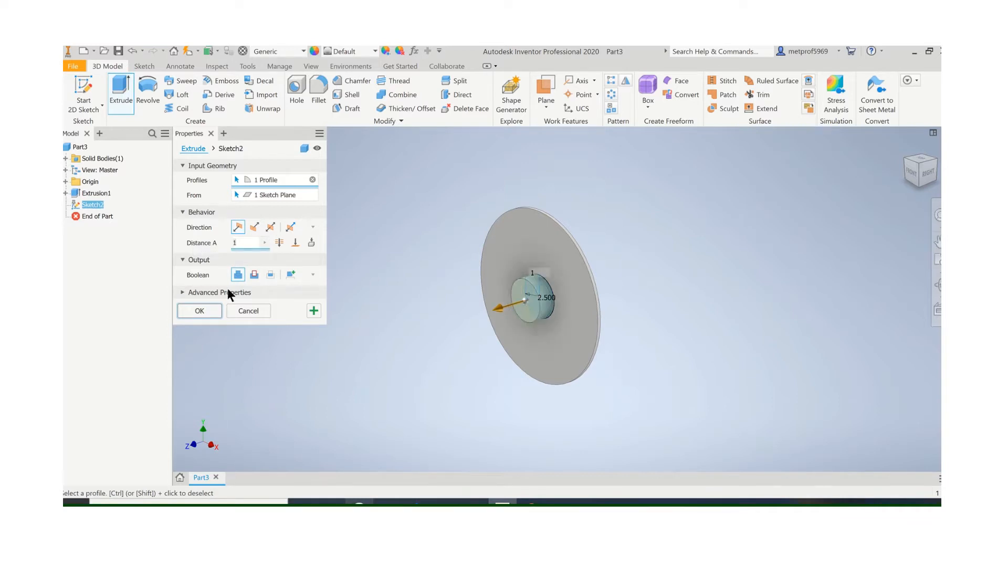
click(199, 311)
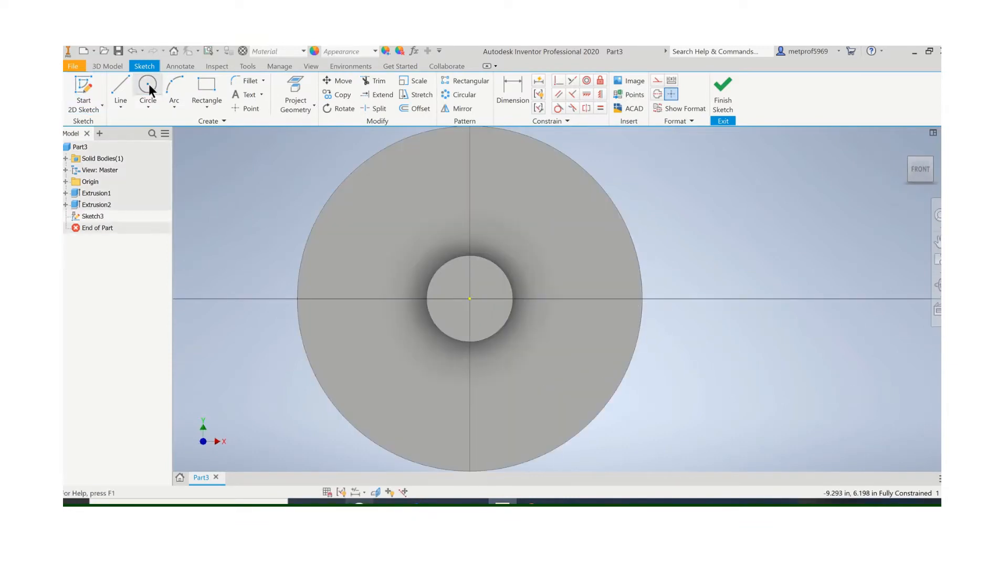
Sketch a 1.000 bore with a .250-wide keyway dimensioned .625 and .125, then finish.
click(148, 91)
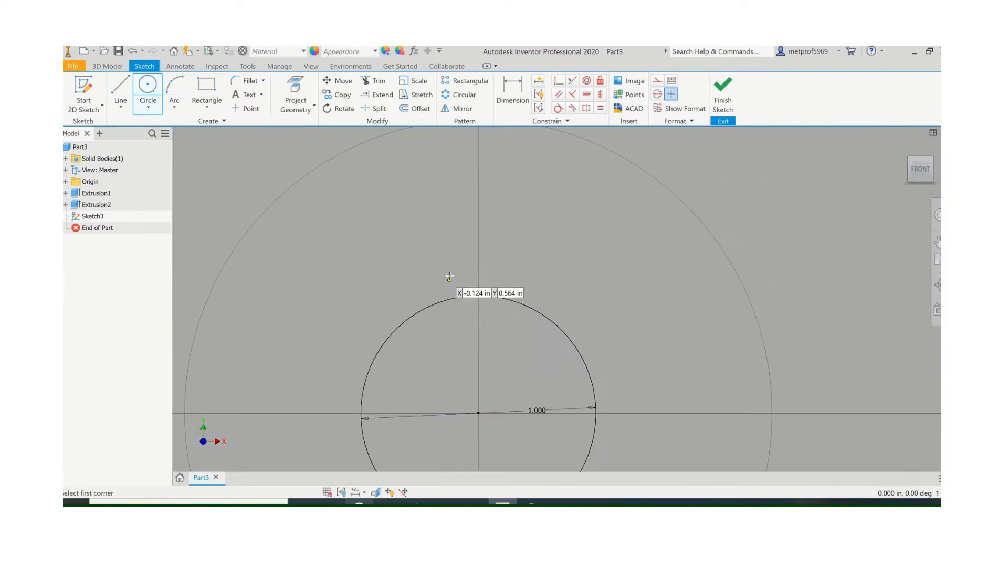
click(207, 91)
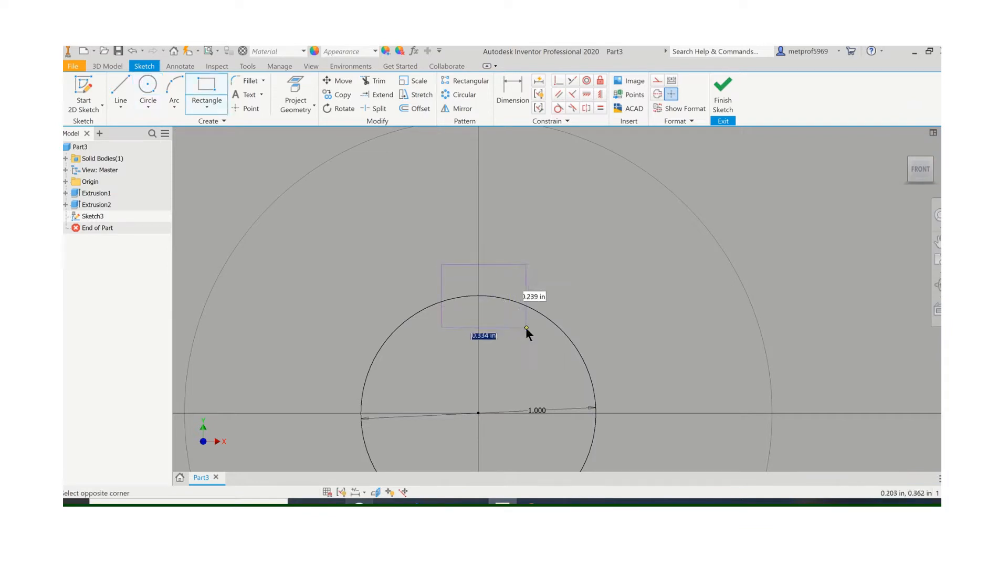
click(524, 328)
text(.625)
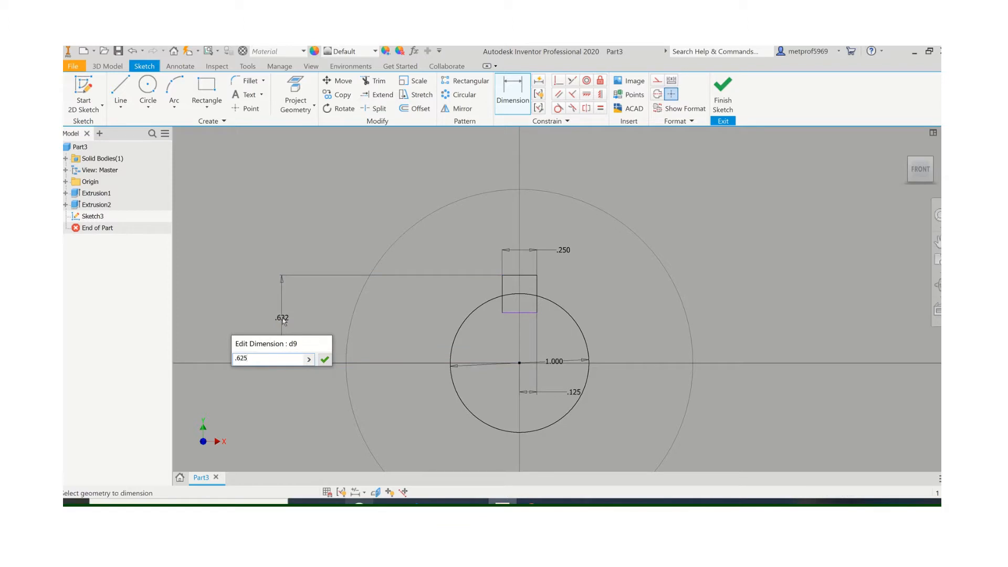
click(325, 359)
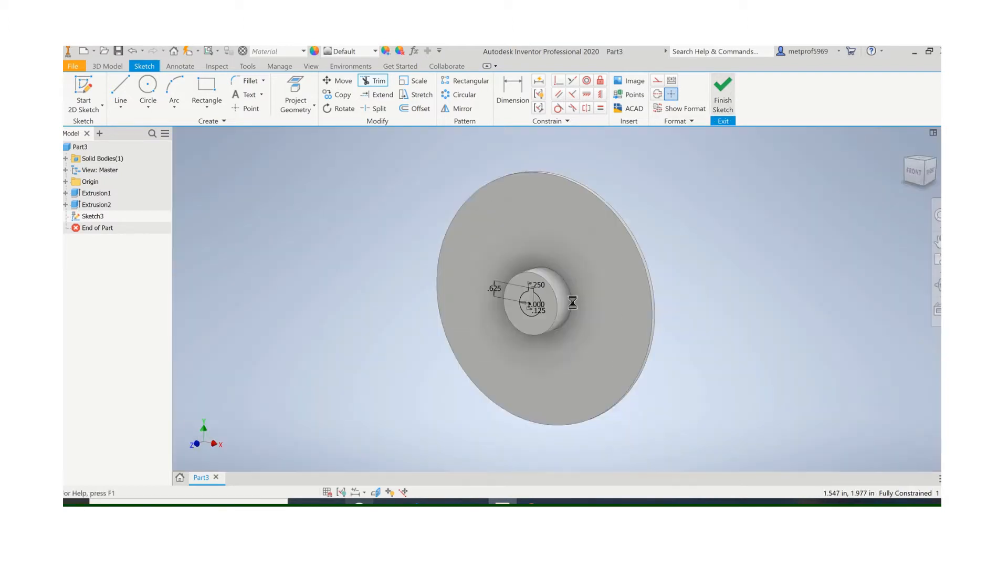
click(723, 94)
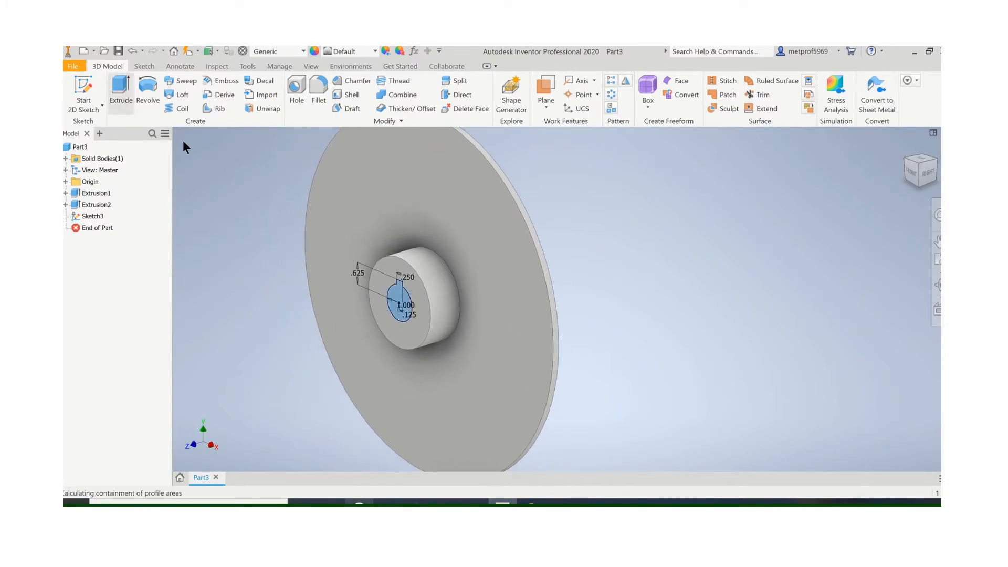
Extrude the keyway bore profile as a Through All cut and orbit to inspect it.
click(120, 90)
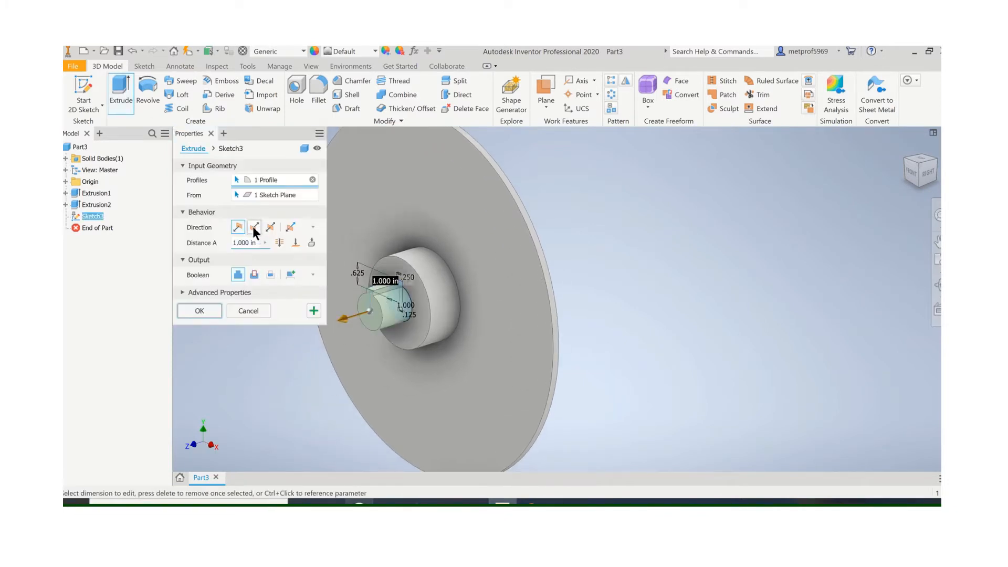
click(254, 226)
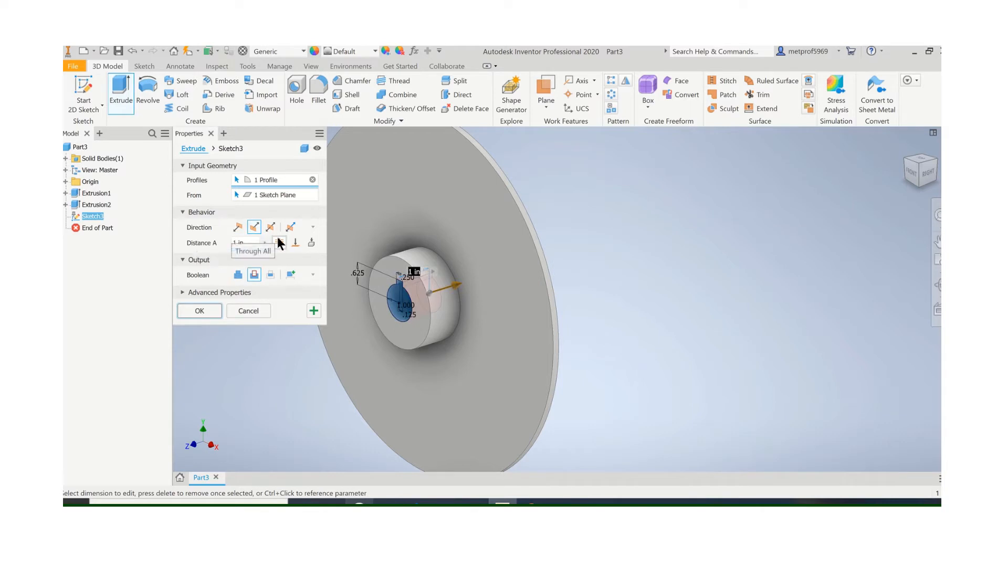
click(199, 311)
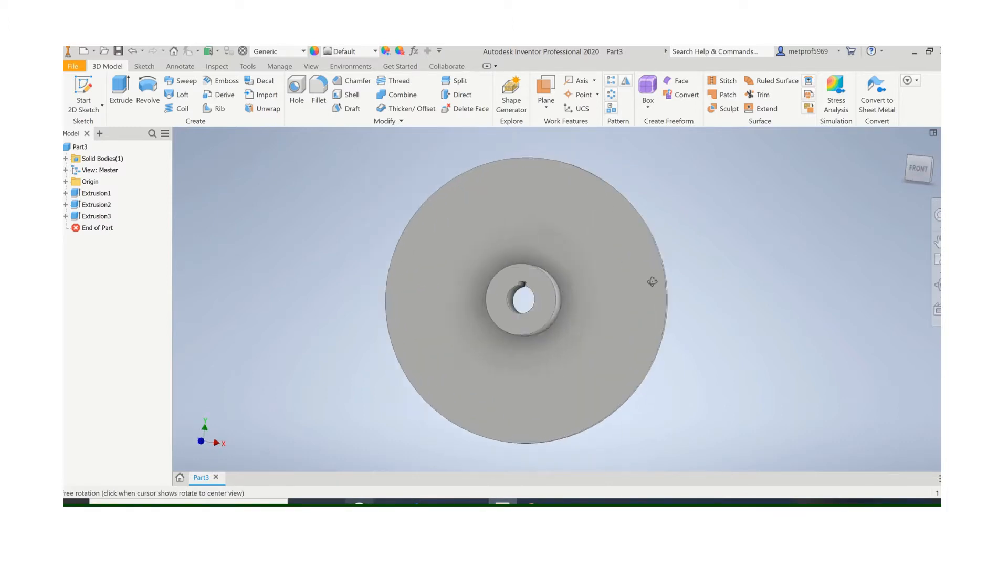
drag(651, 281, 601, 277)
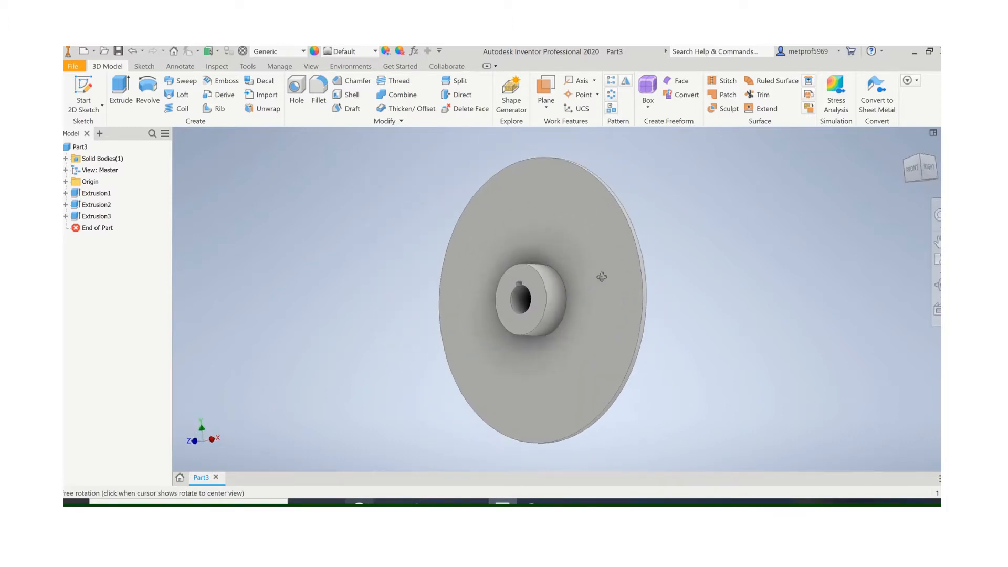
drag(600, 276, 613, 296)
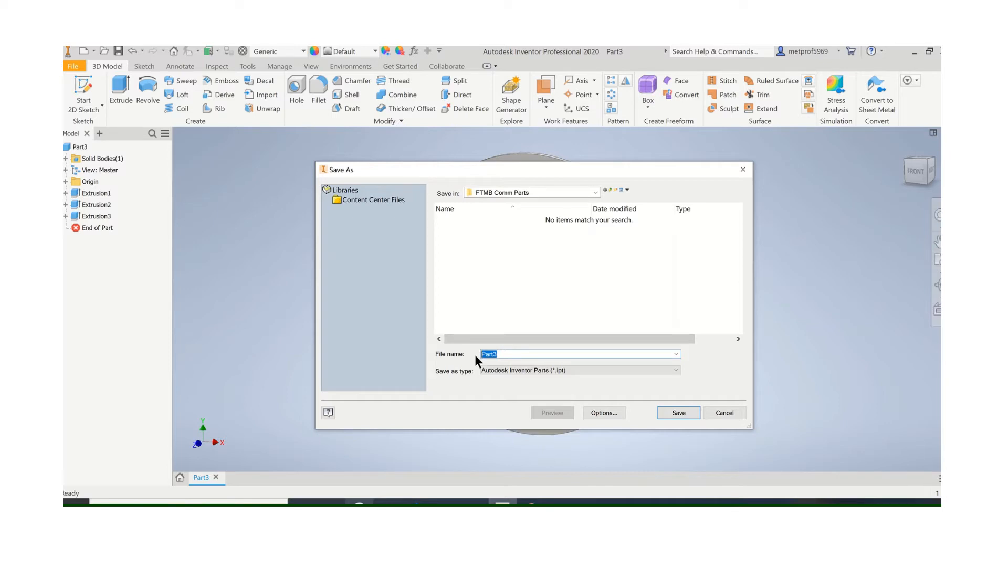
Save the rotor part as CP285-110.ipt in the FTMB Comm Parts folder.
text(c)
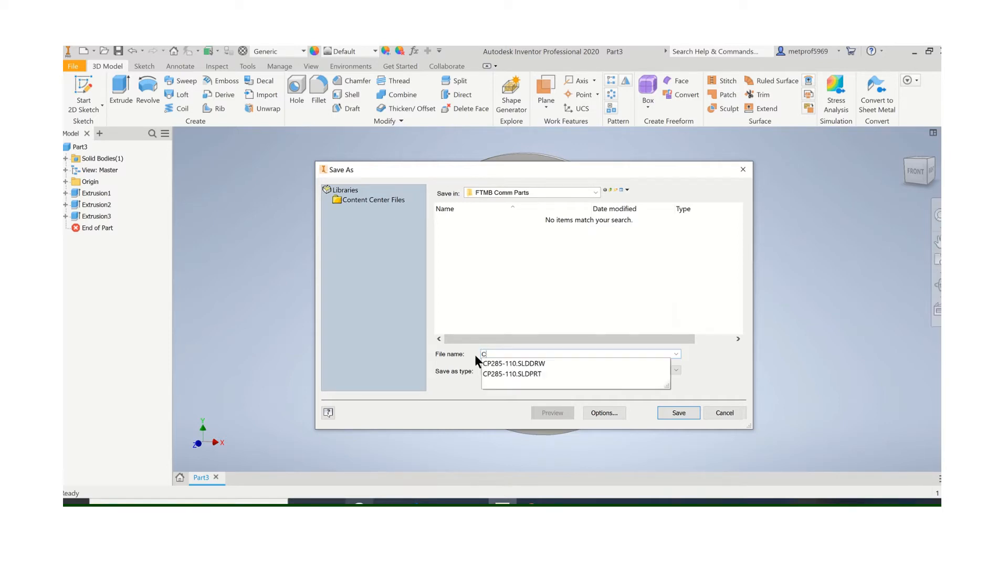
text(P285-110)
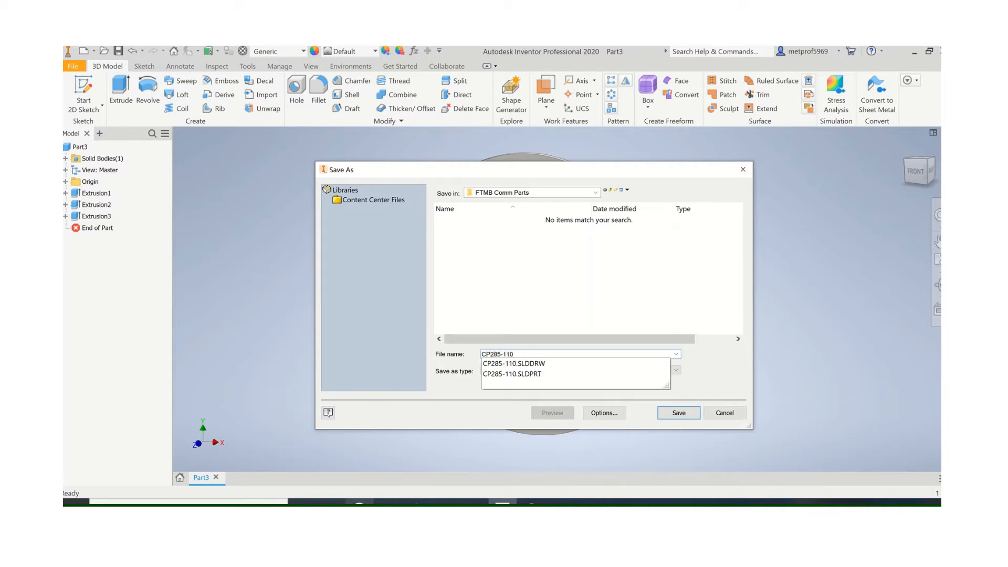
click(677, 413)
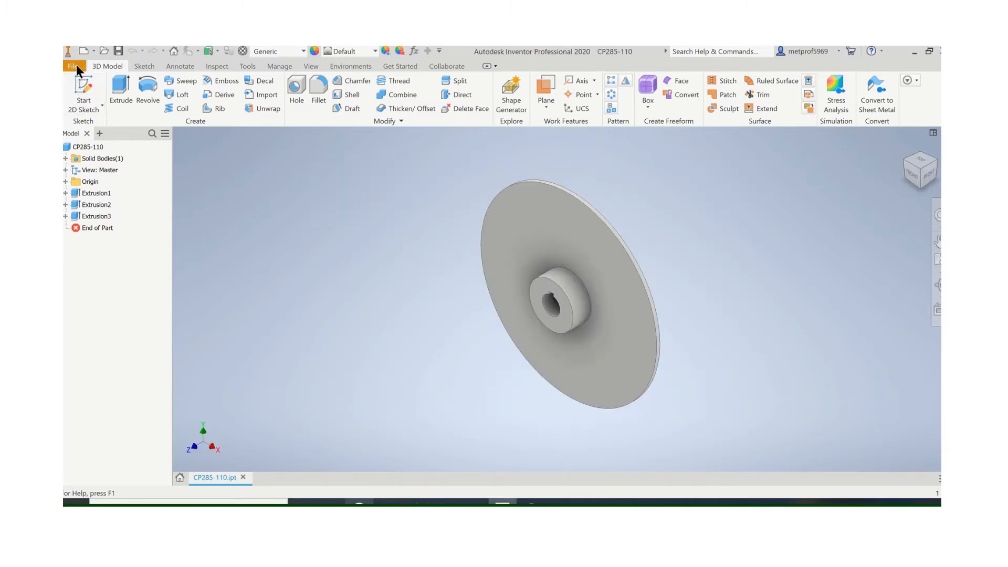
Create a new drawing from the ANSI drawing template.
click(81, 51)
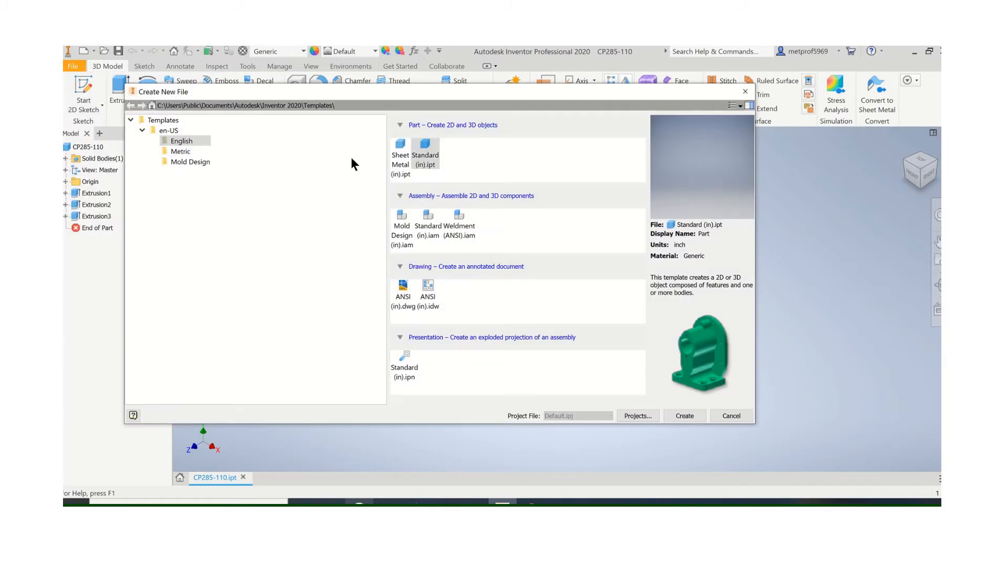
click(401, 285)
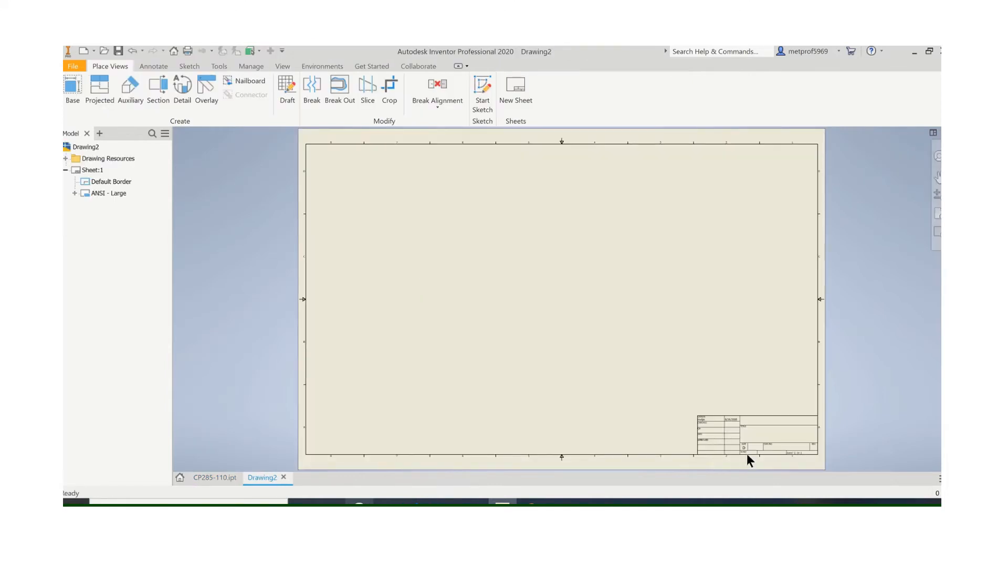
mouse_move(402, 299)
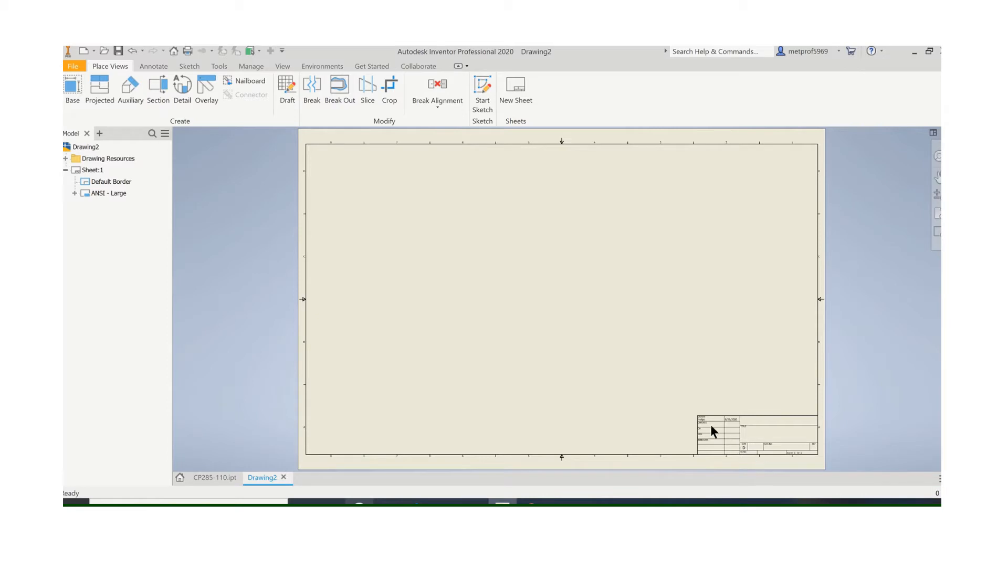
mouse_move(753, 453)
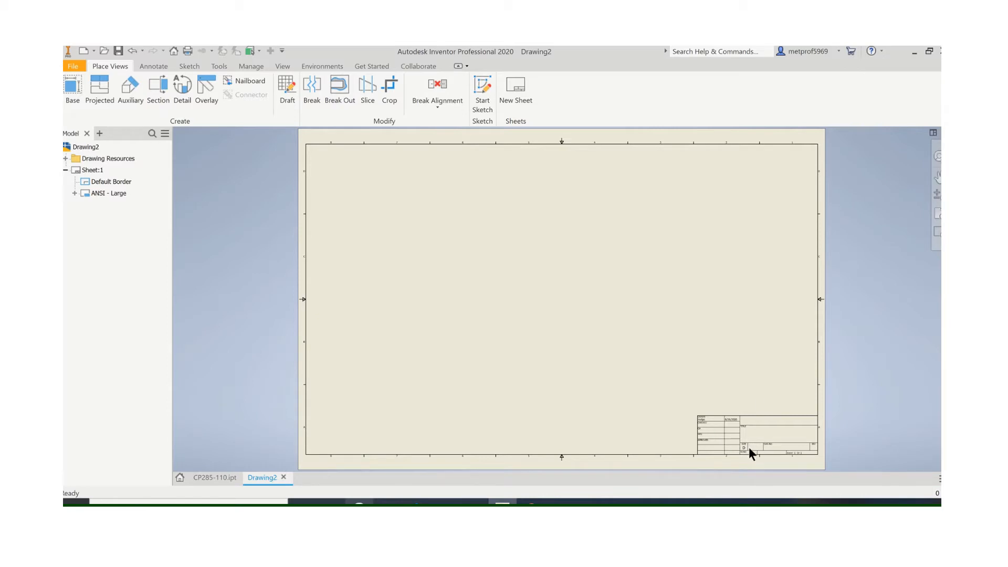
mouse_move(524, 349)
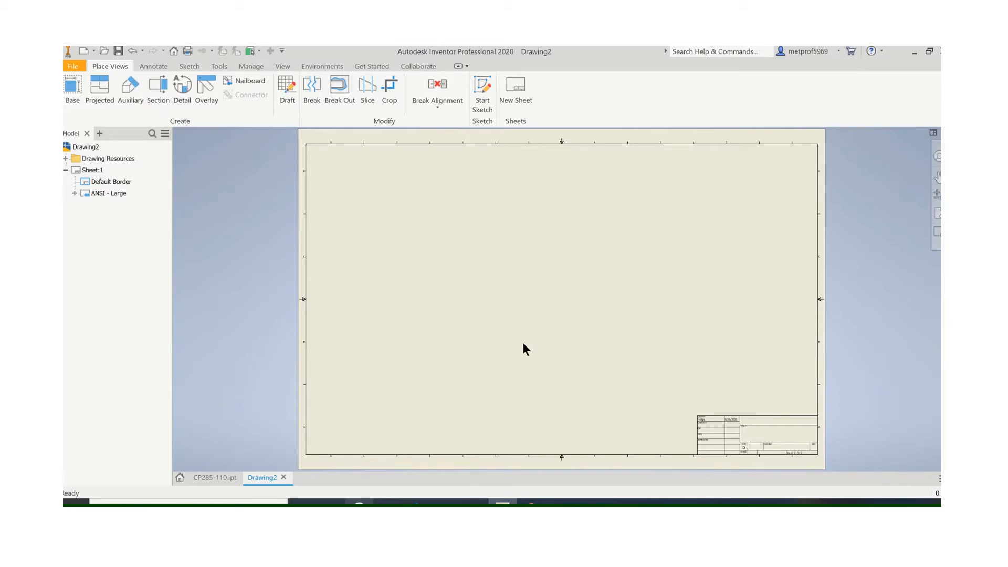
Edit Sheet:1 to B size, landscape orientation.
click(92, 170)
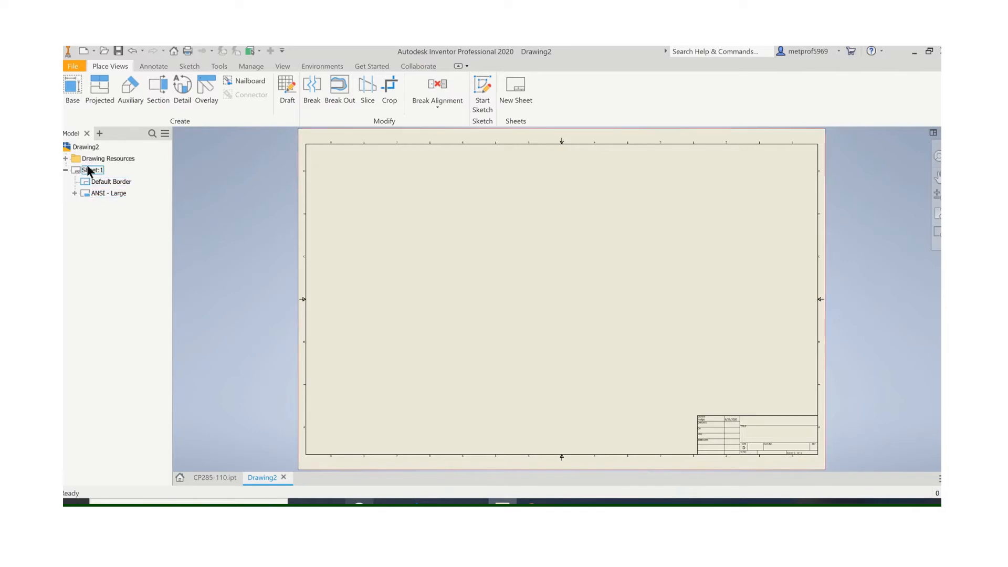
right_click(92, 170)
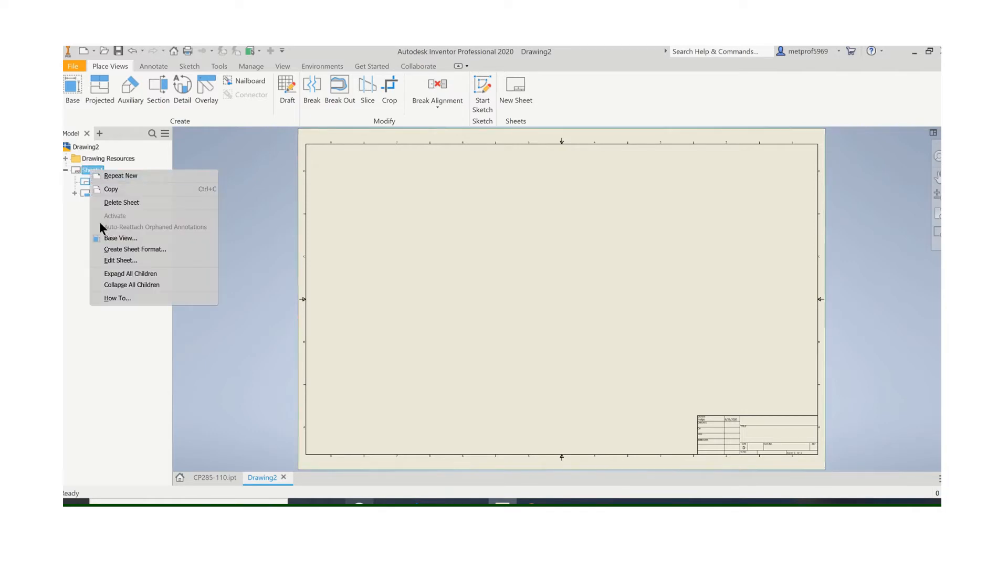
mouse_move(120, 260)
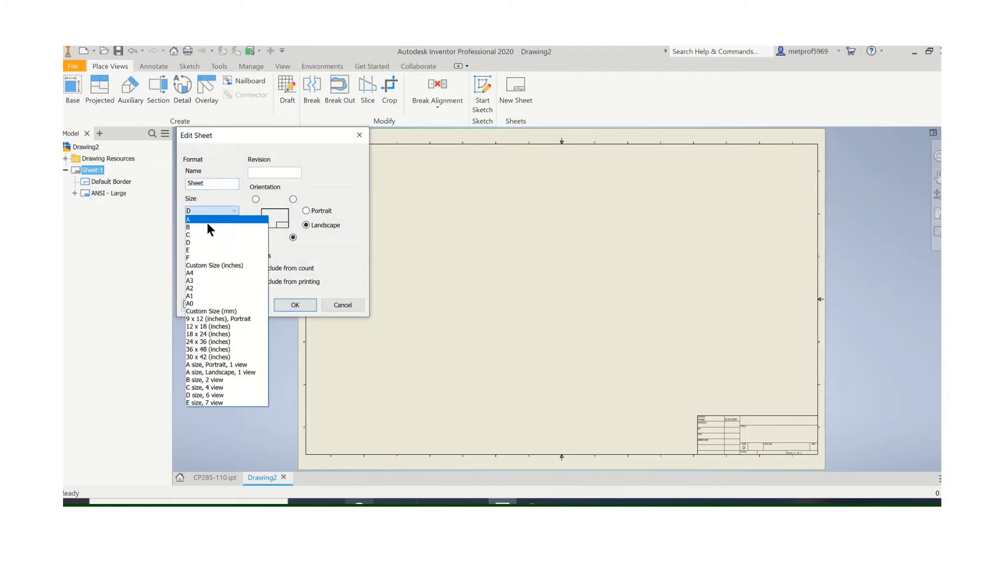
click(189, 227)
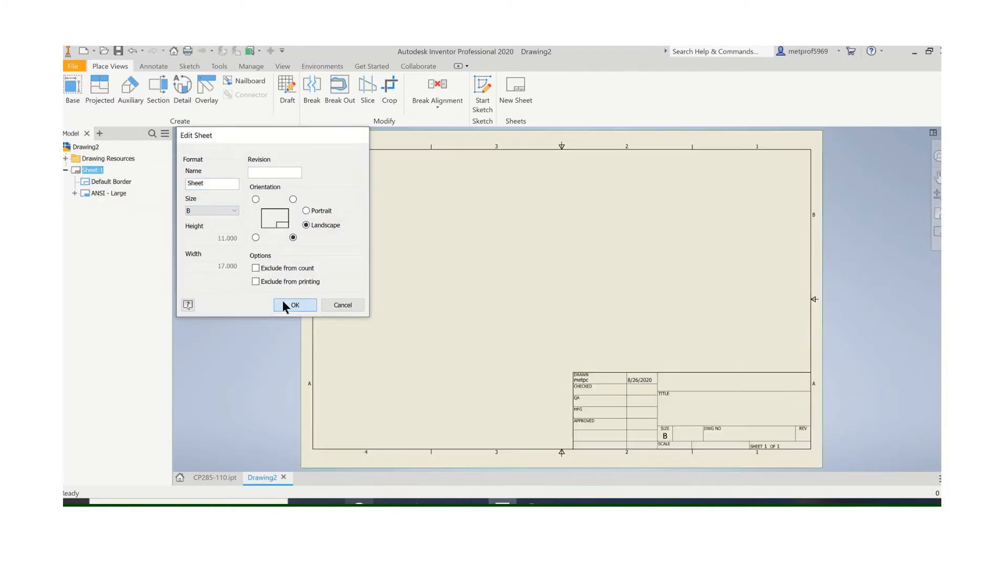
click(294, 305)
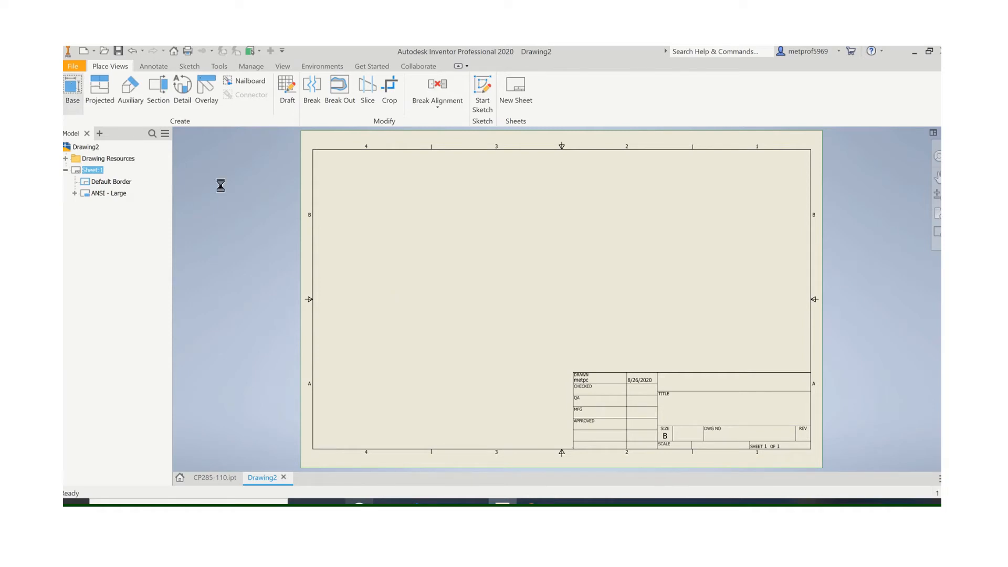
Place a face-on FRONT base view of CP285-110 with top, side and isometric projections.
click(72, 90)
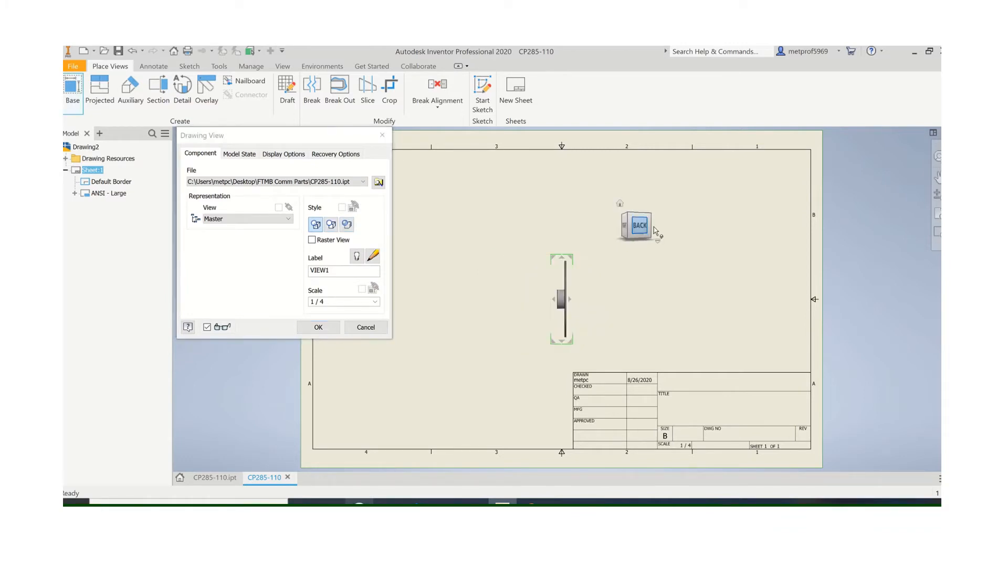
click(653, 226)
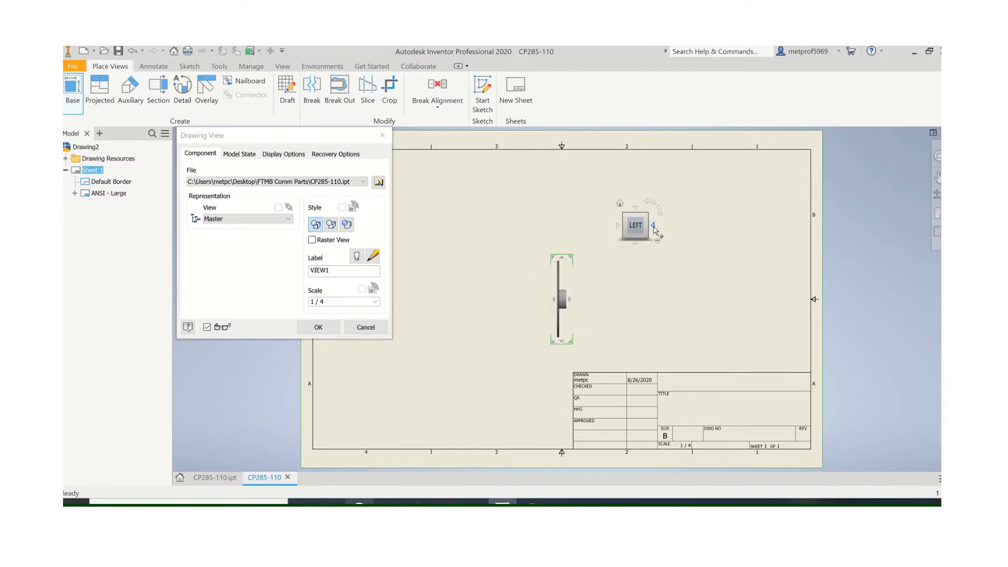
click(654, 226)
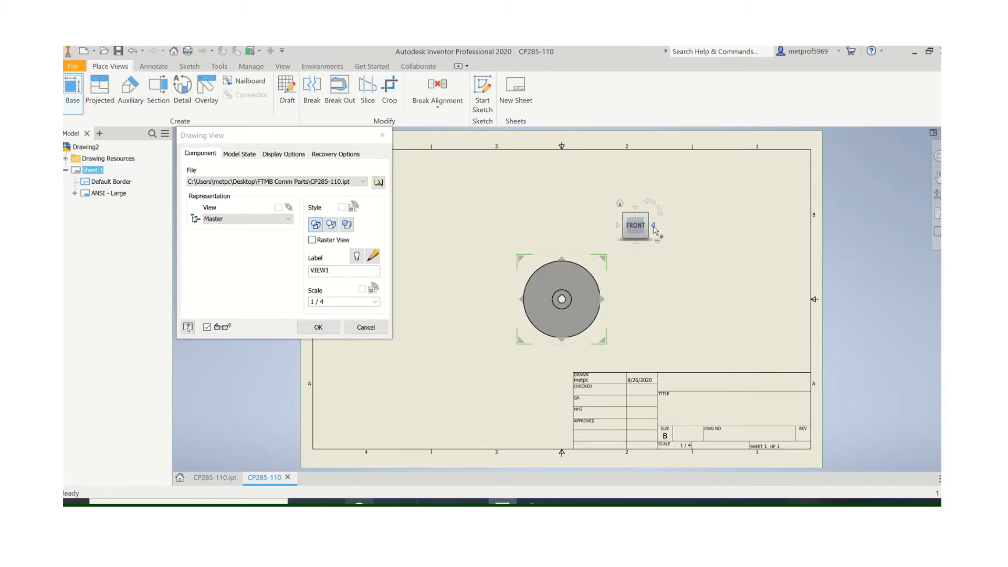
mouse_move(665, 241)
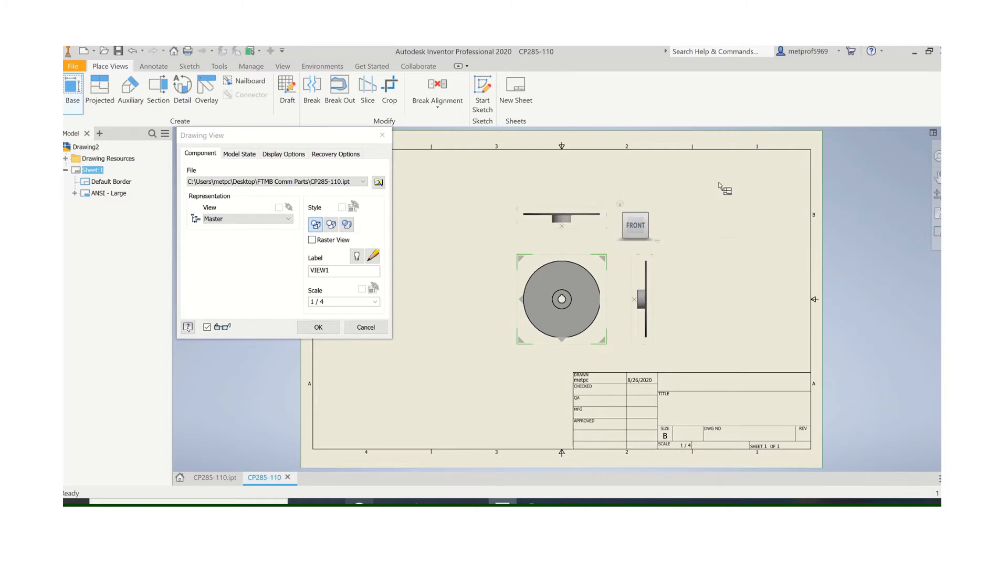
right_click(725, 188)
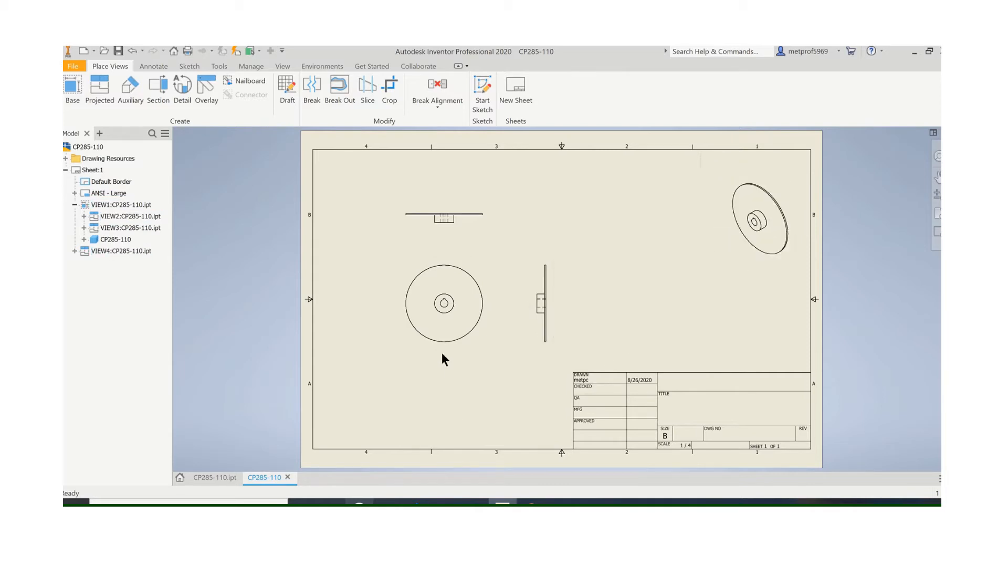
Set the front and isometric views of CP285-110 to 1/2 scale.
right_click(443, 303)
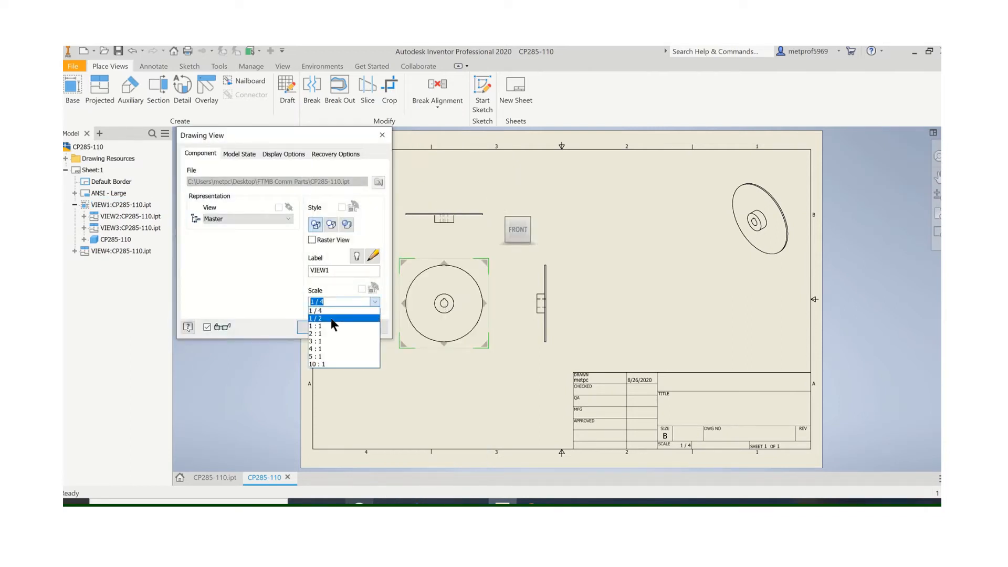
click(316, 318)
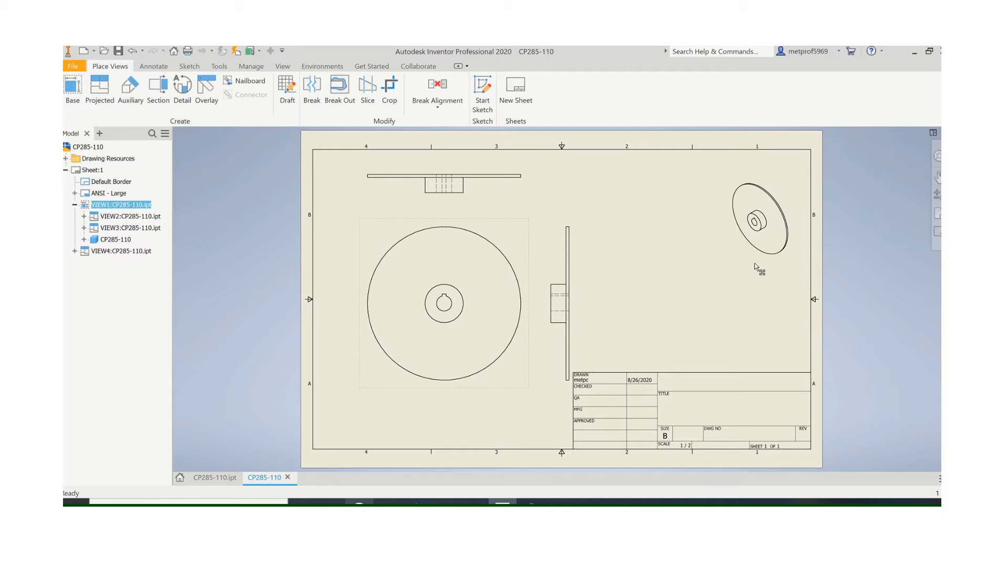
right_click(758, 270)
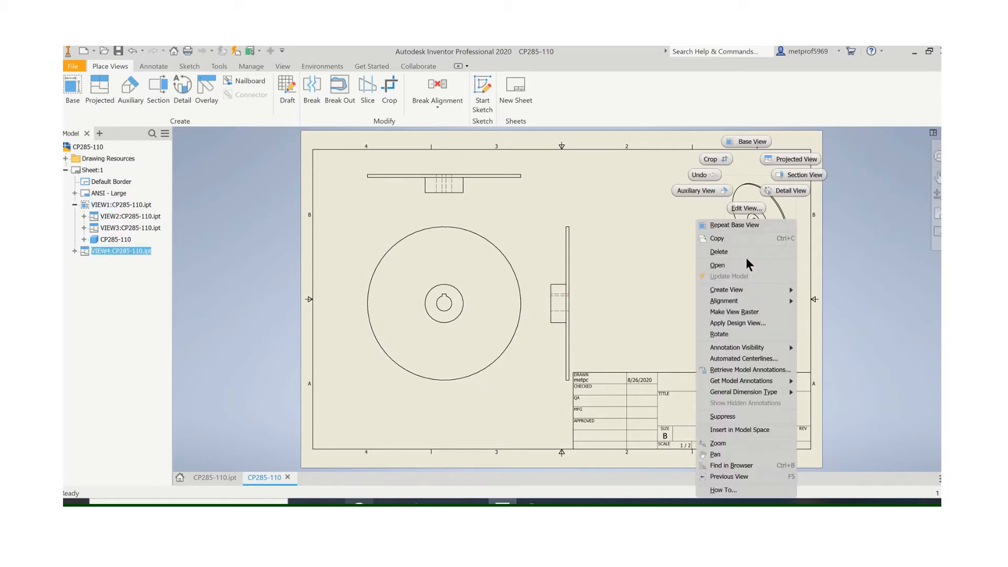
click(745, 207)
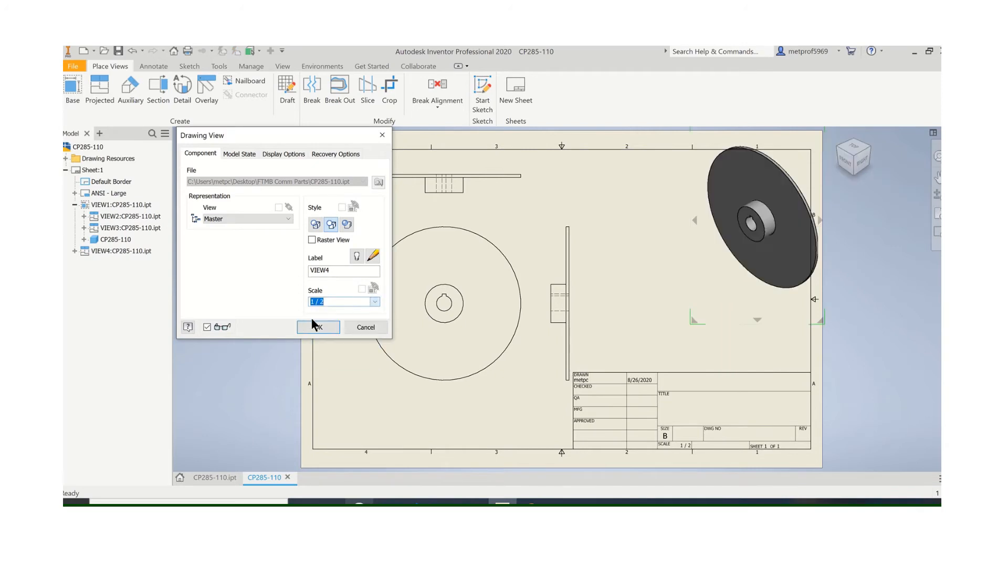
click(317, 328)
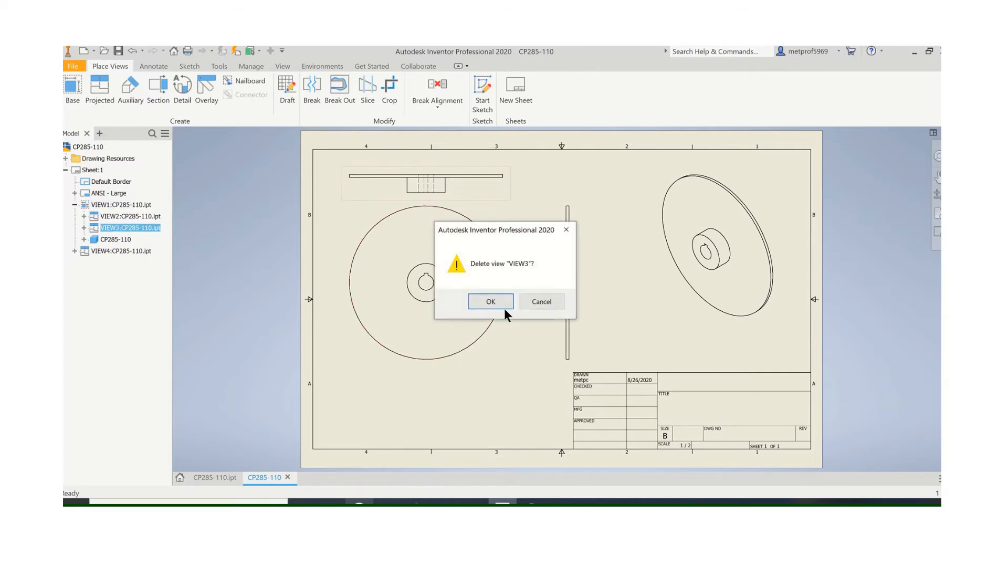
Delete top view VIEW3 and reposition the front and side views higher on the sheet.
click(490, 302)
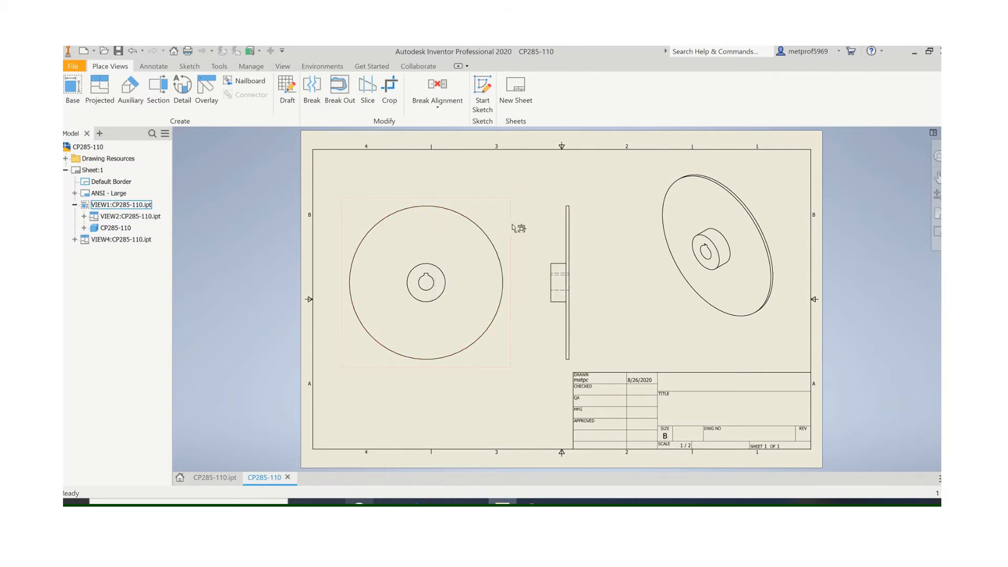
click(128, 217)
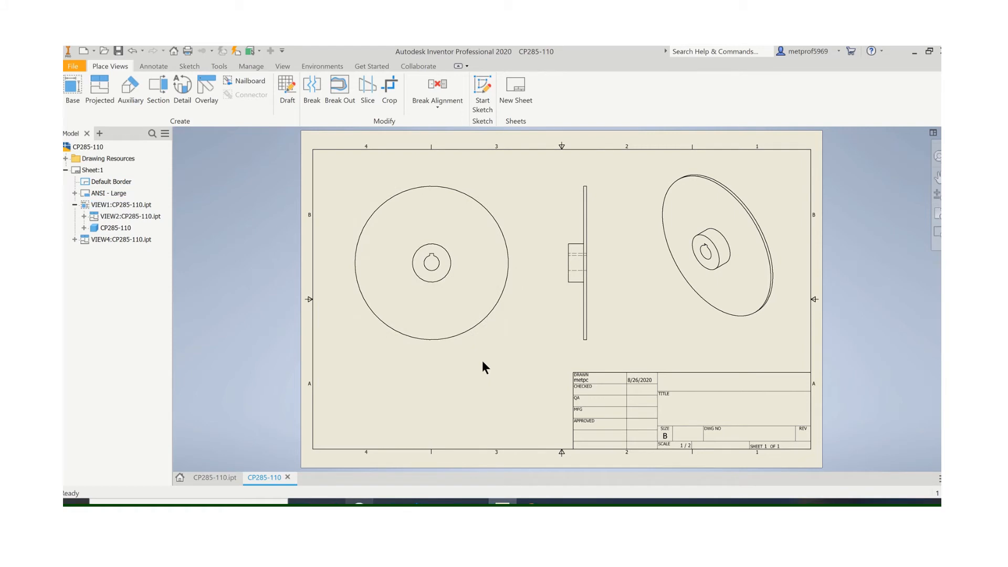
click(121, 240)
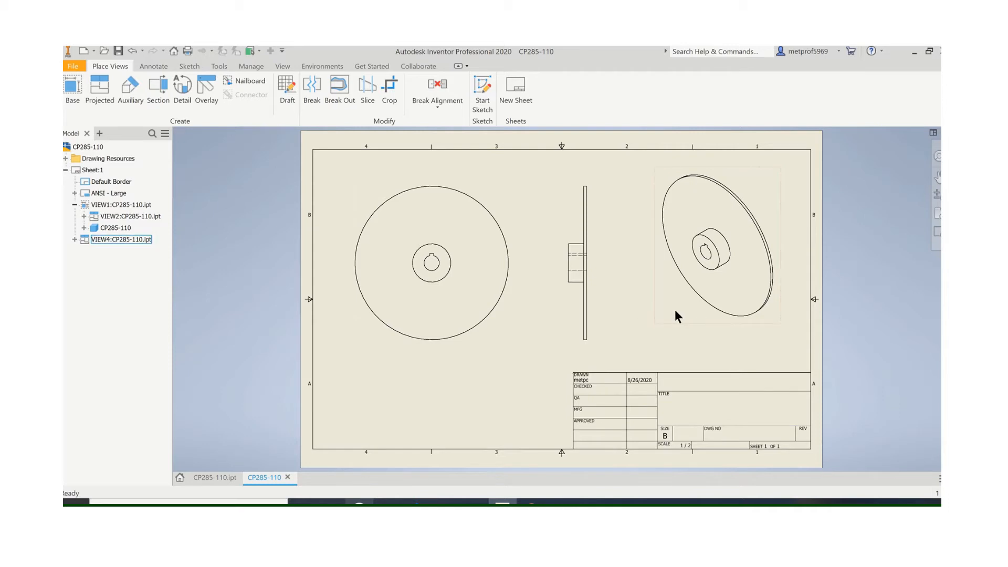
Edit VIEW4 and give it a Custom View Orientation showing the rotor from a new angle.
right_click(715, 245)
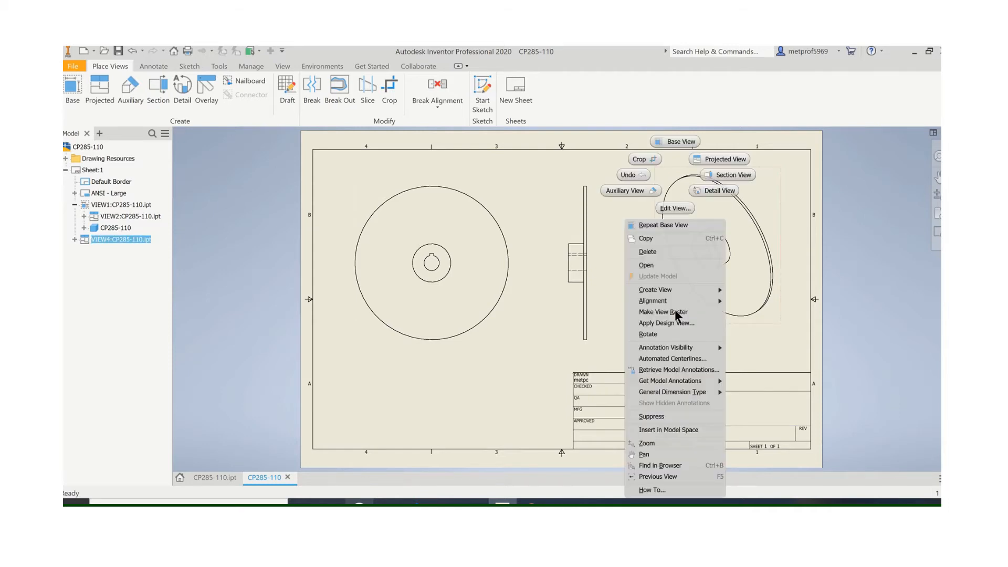
click(674, 208)
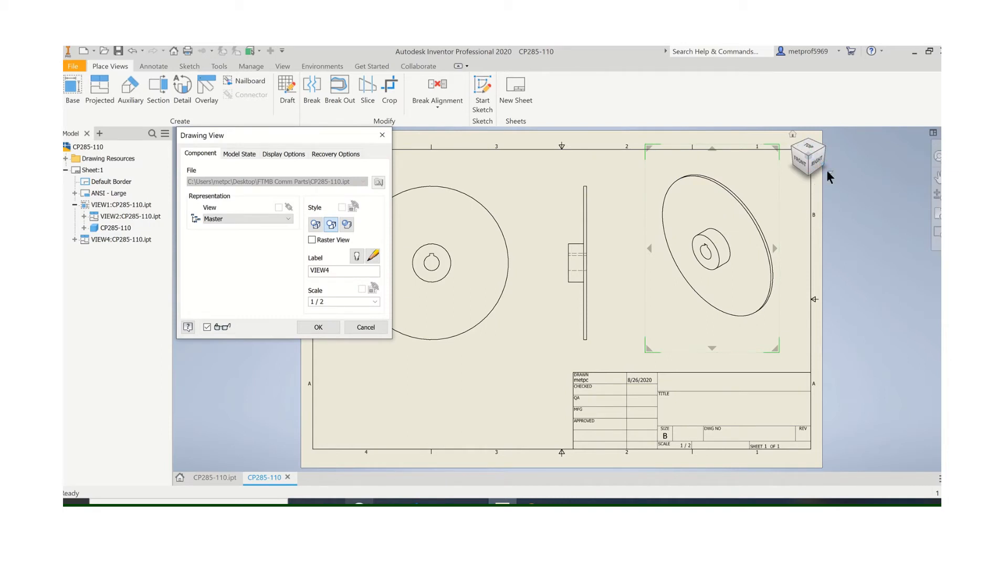
mouse_move(831, 178)
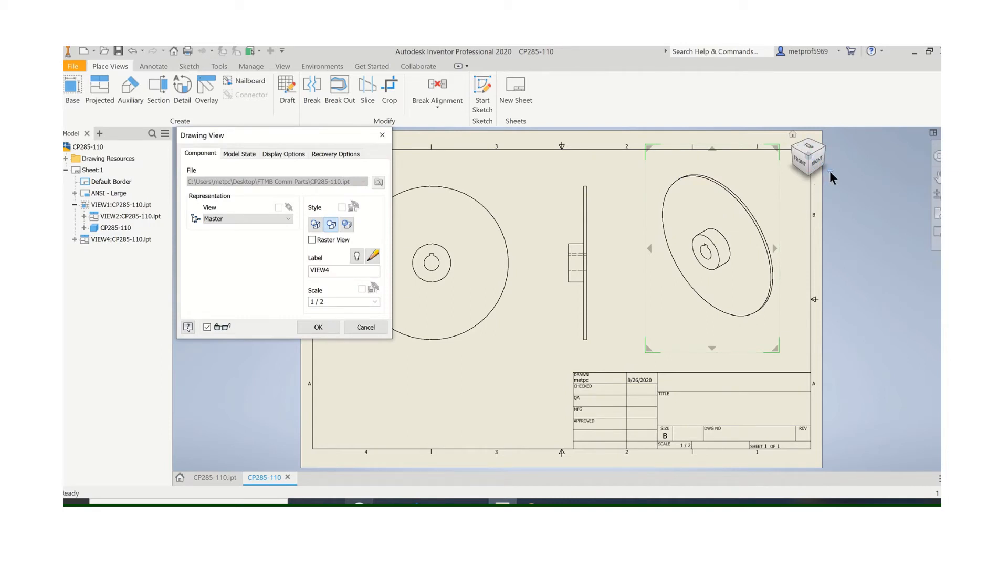
click(807, 157)
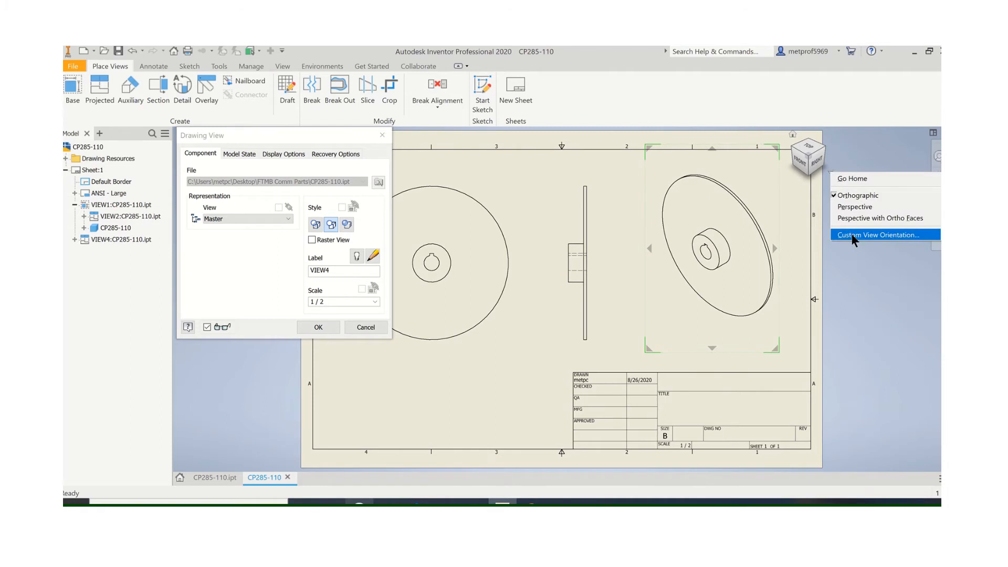
click(880, 234)
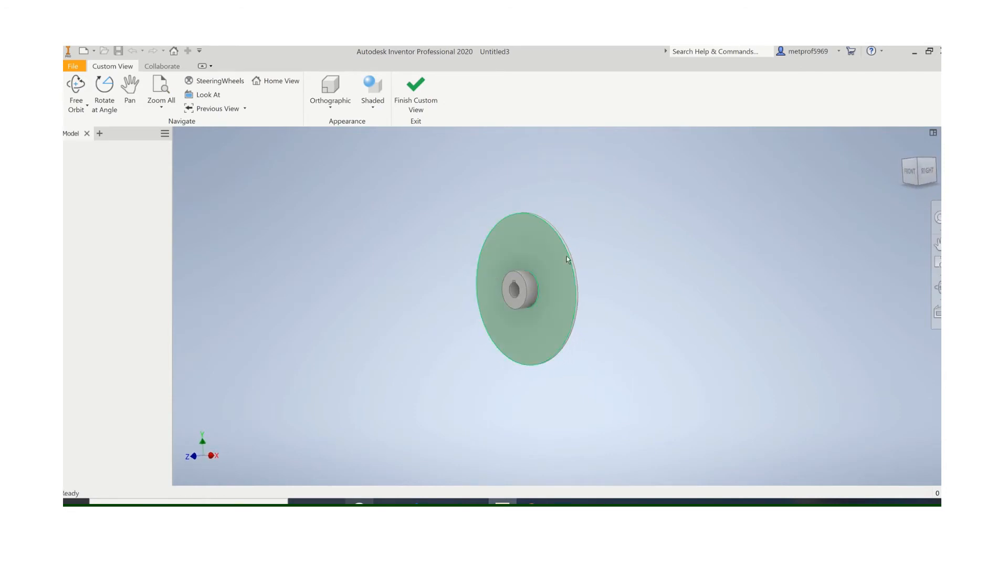
click(416, 90)
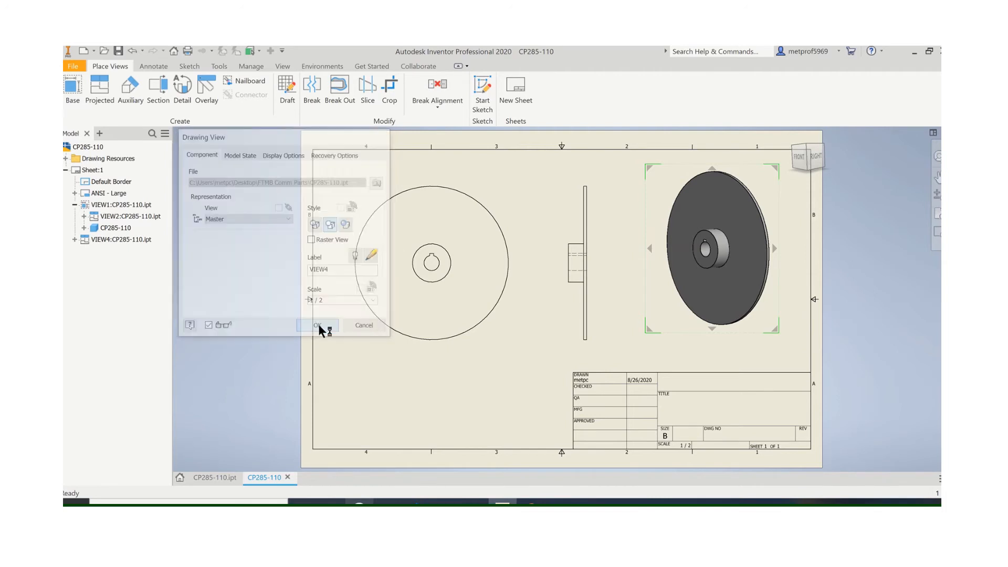
click(317, 324)
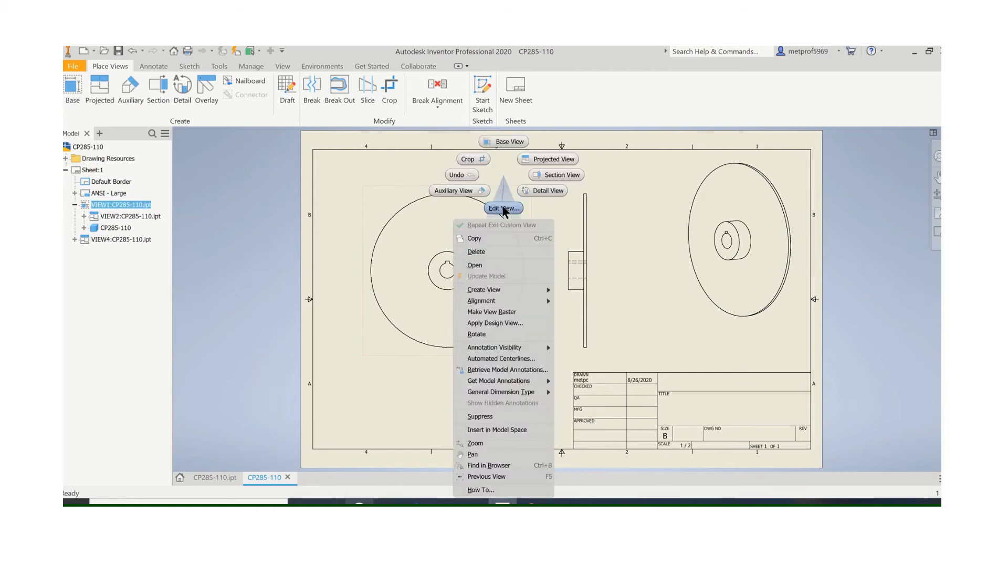
click(500, 208)
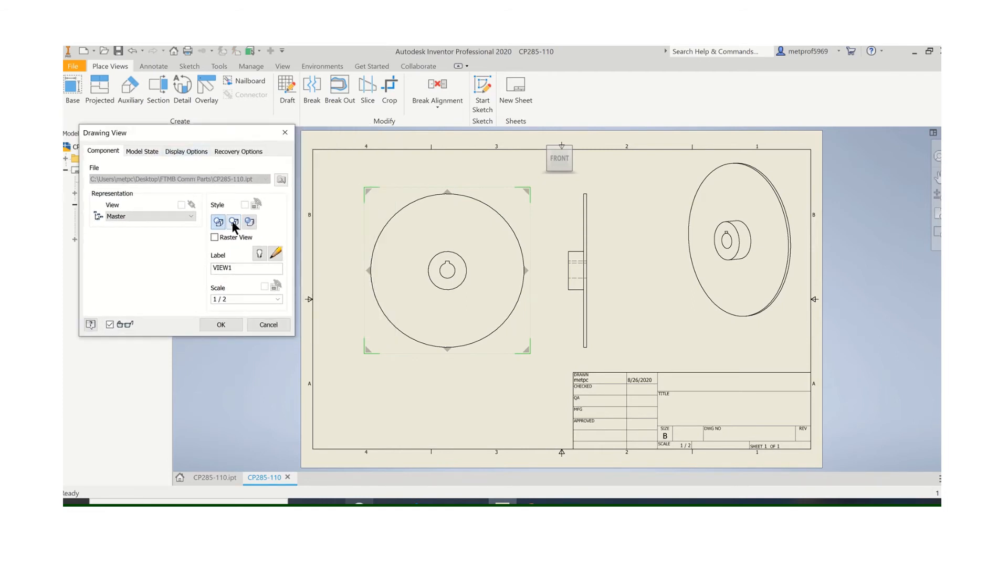
click(218, 221)
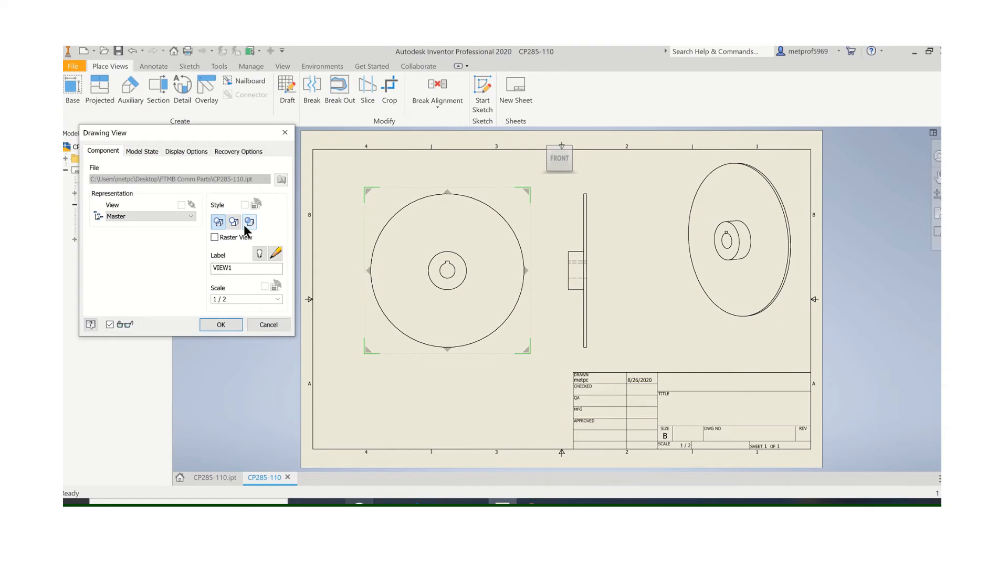
mouse_move(571, 278)
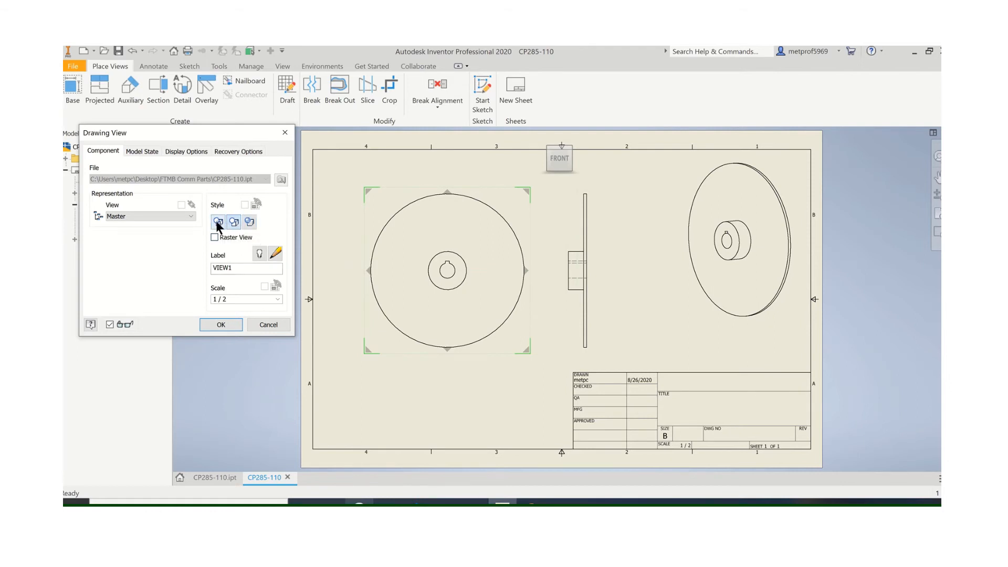
click(220, 324)
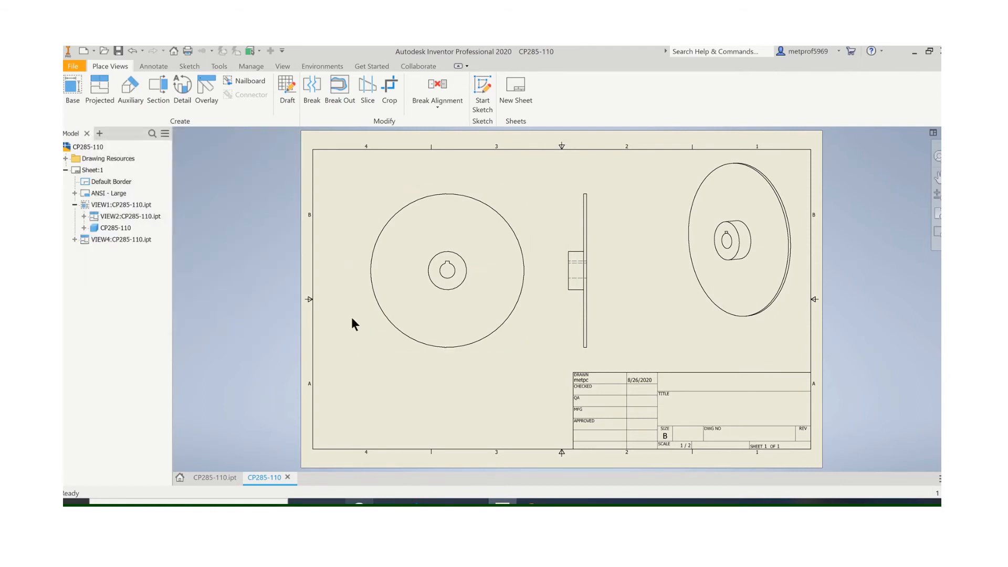
Add a centre mark to the hub bore circle in the front view via Annotate.
click(153, 66)
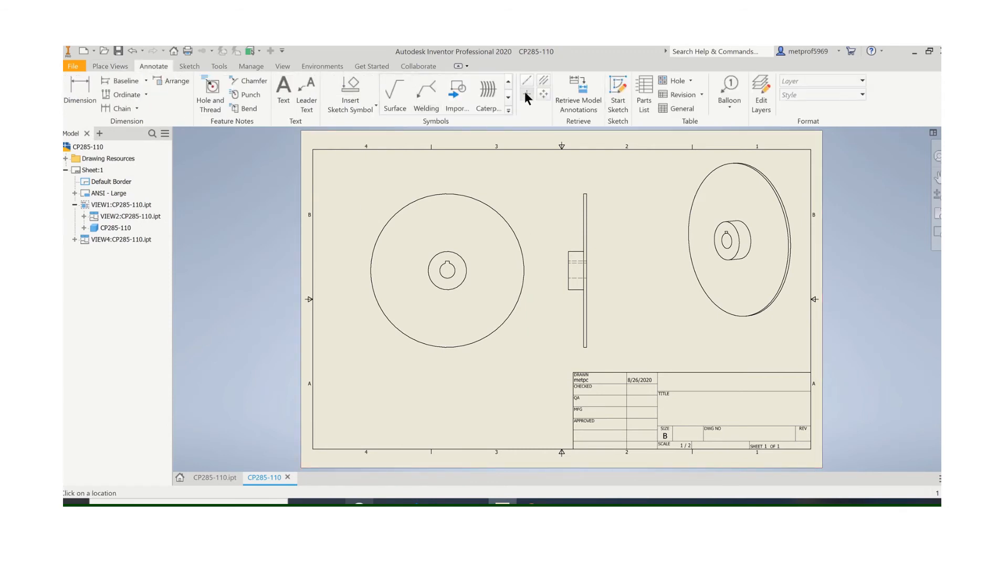
click(526, 93)
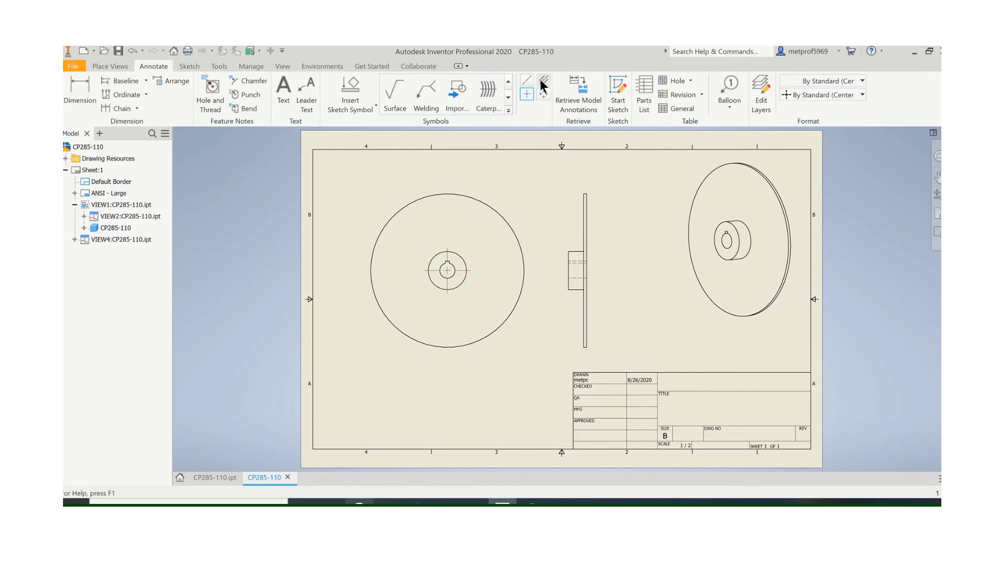
mouse_move(541, 81)
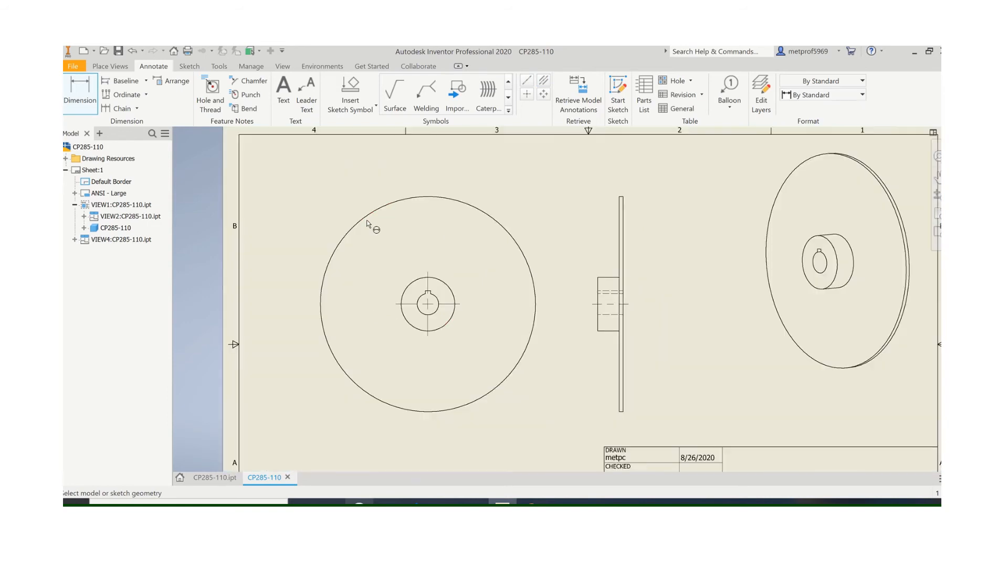
Place the Ø10.00 outer-diameter dimension and remove the extra Ø2.50 hub dimension, keeping the view.
click(373, 230)
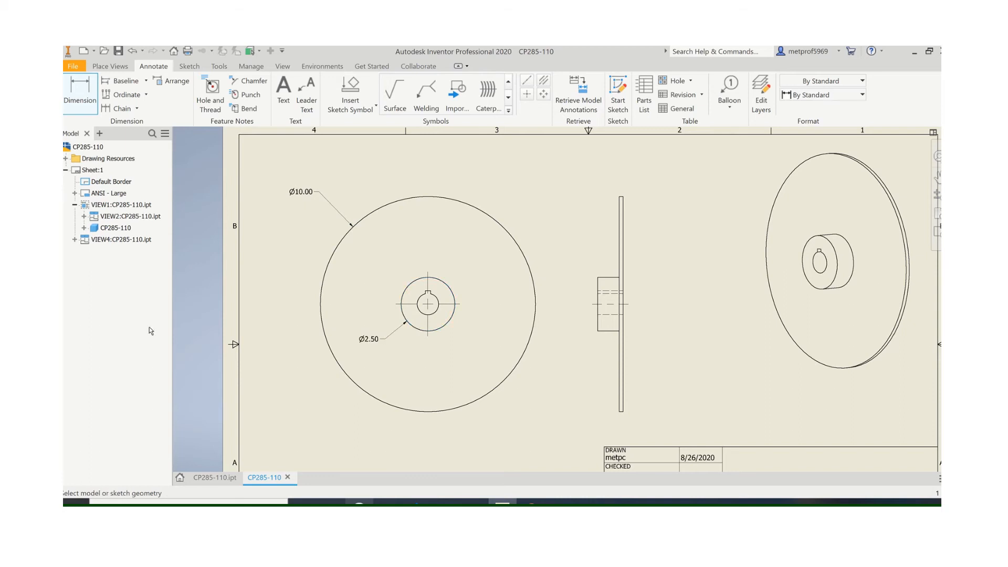
click(119, 204)
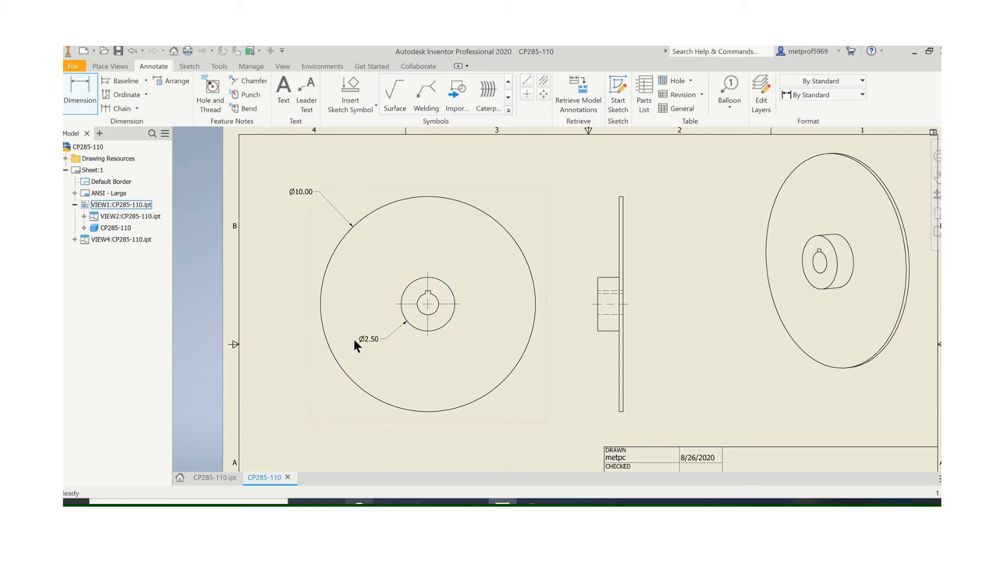
click(368, 339)
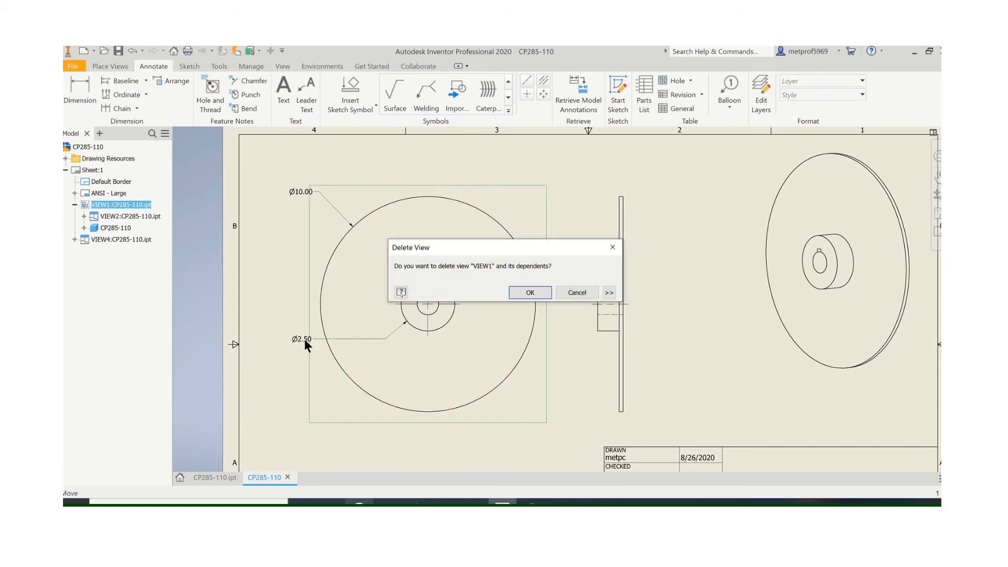
click(528, 292)
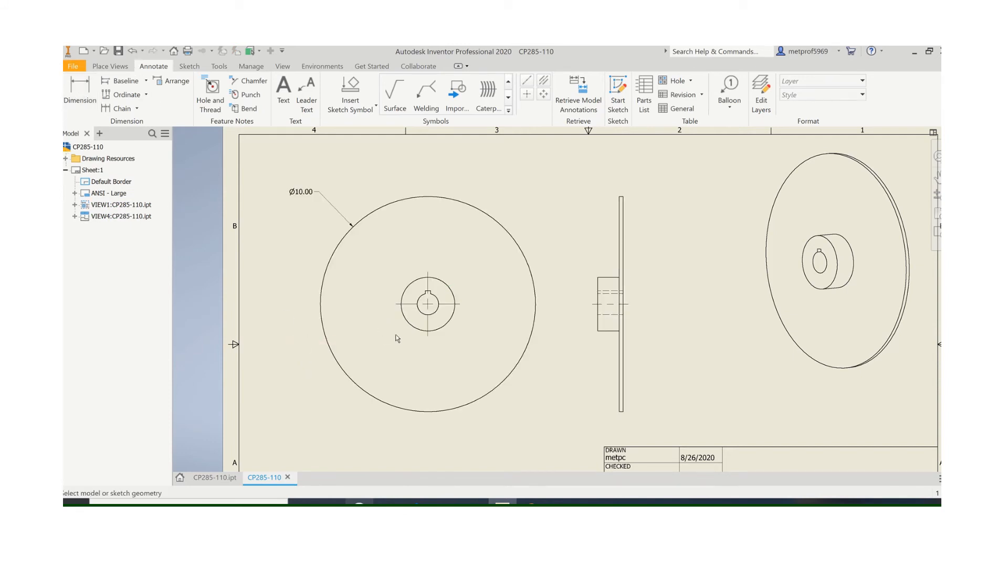
Dimension the hub hole and override its text to Ø1.00 with the measured value hidden.
click(445, 304)
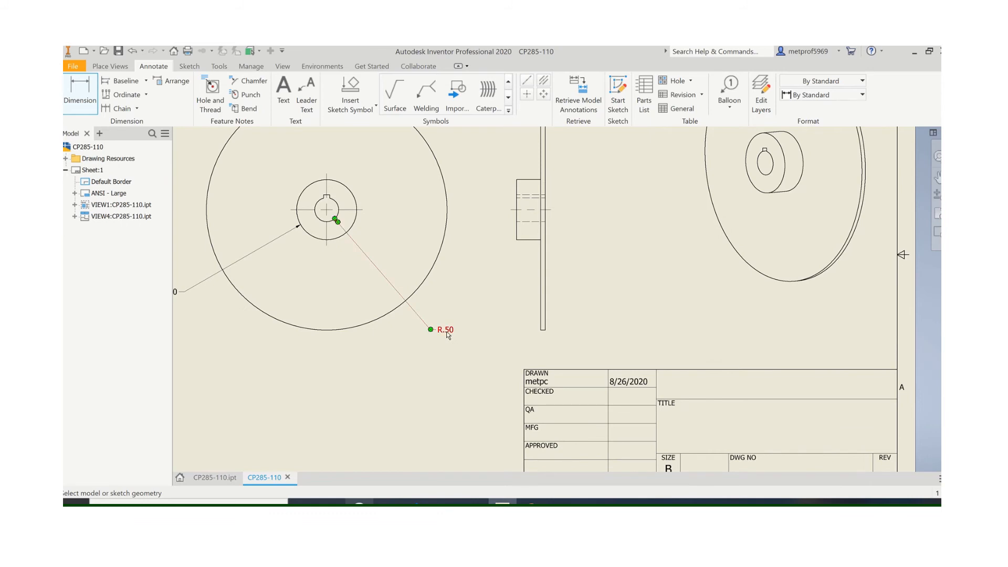
double_click(444, 329)
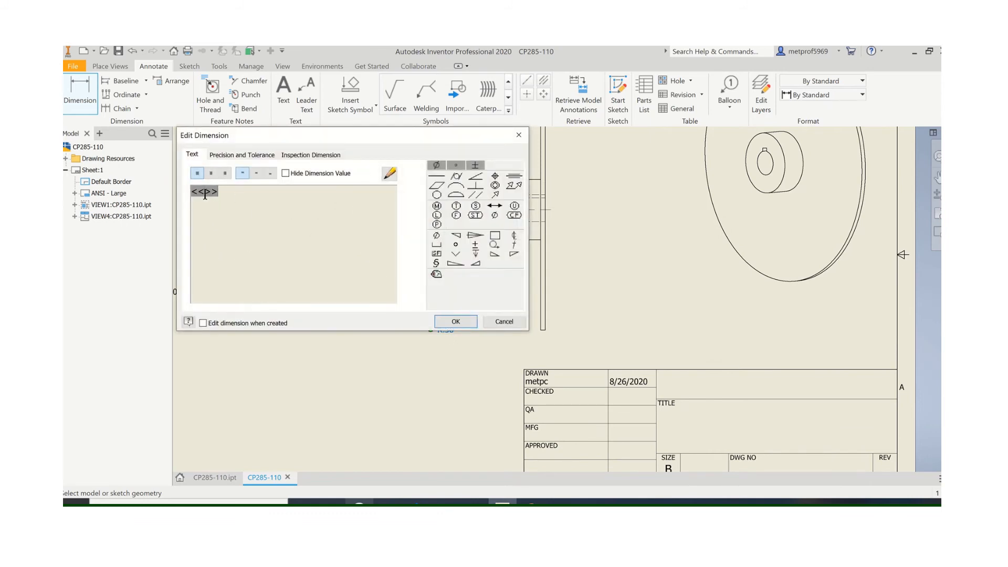
click(286, 173)
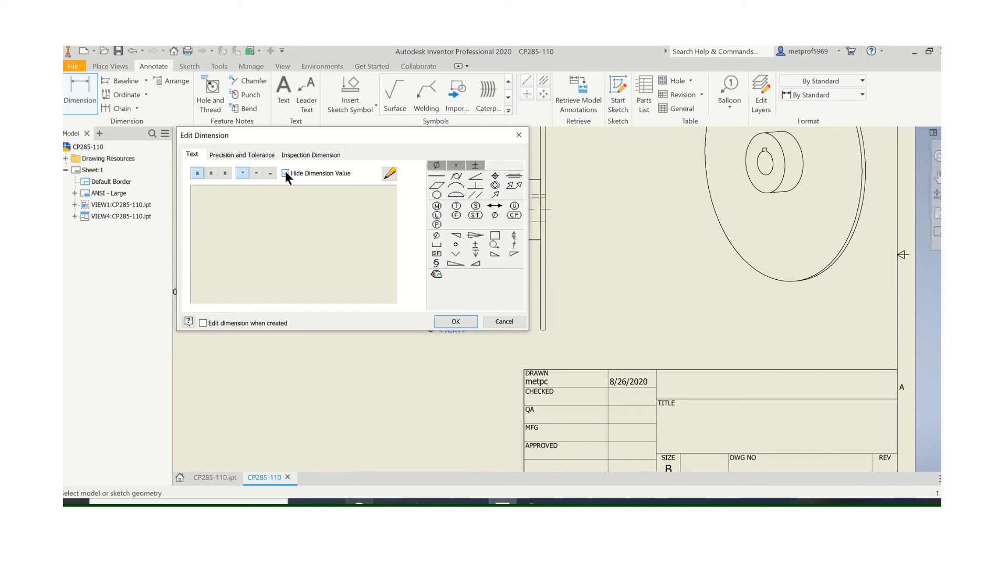
click(284, 173)
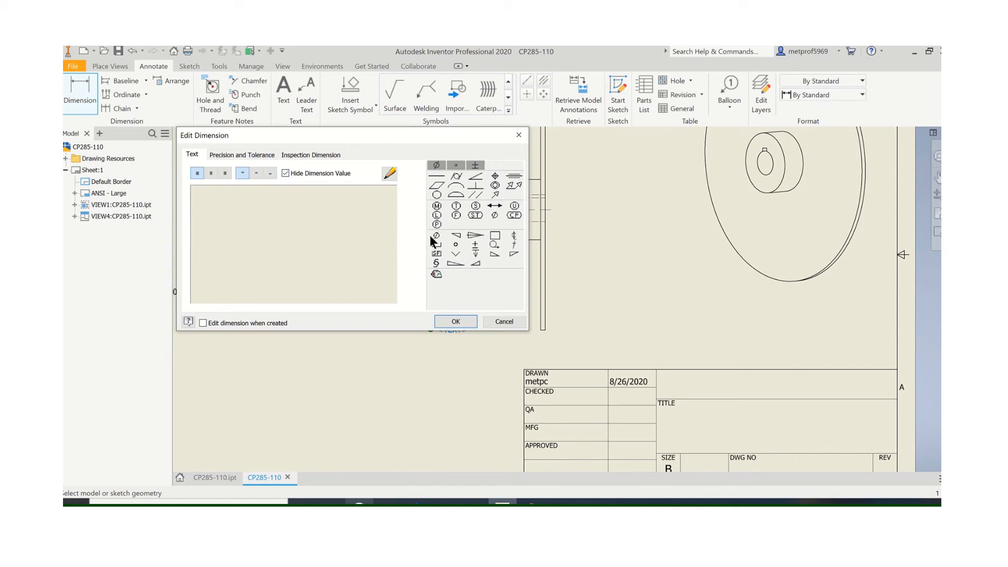
click(434, 235)
text(Ø1.00)
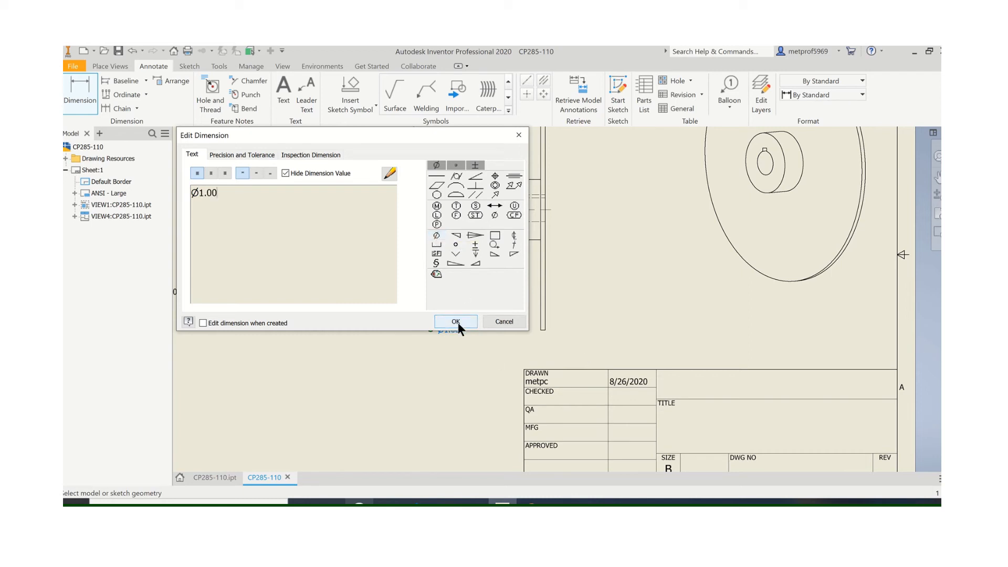
click(455, 321)
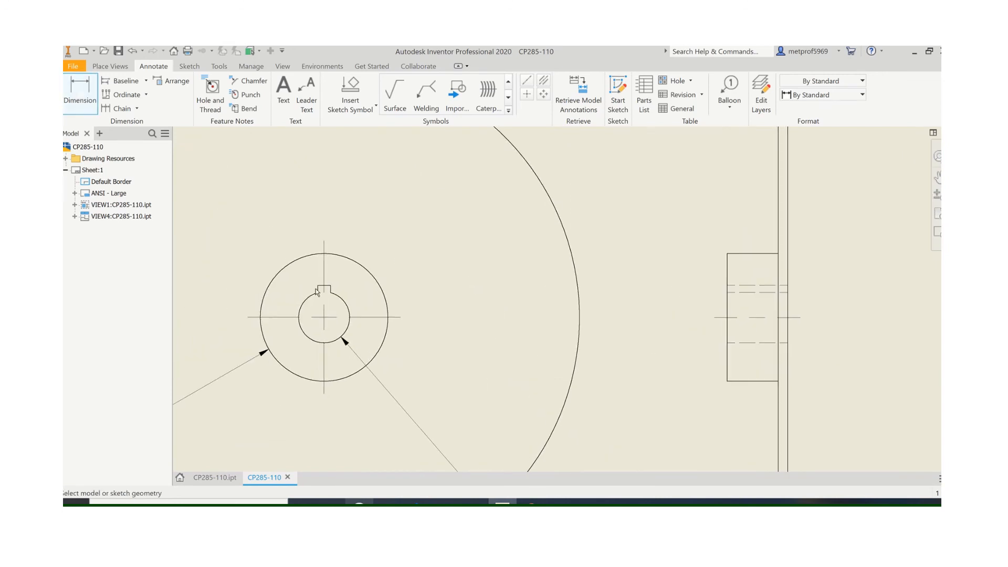
Place the .19 disc-thickness dimension between the side view's edge lines.
click(322, 286)
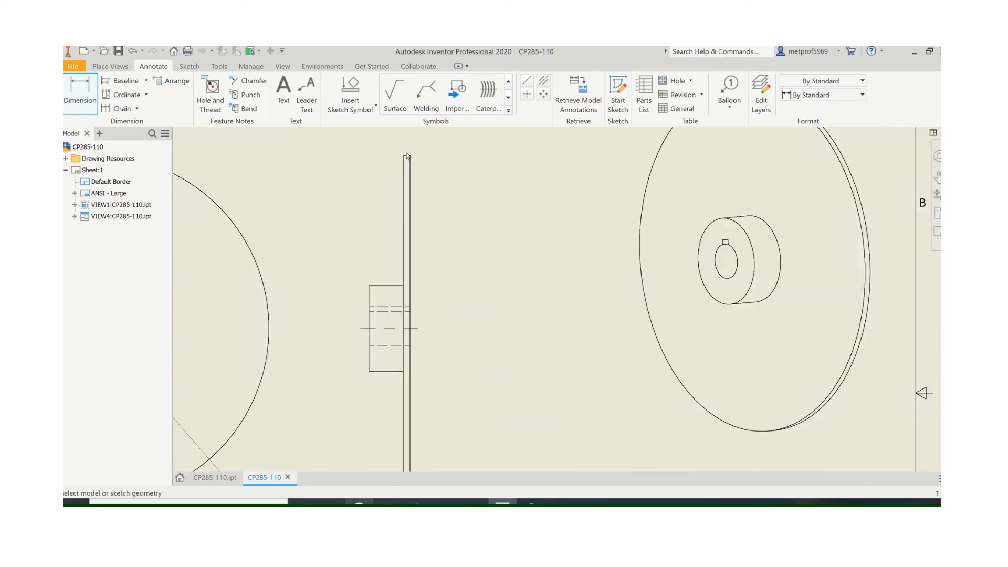
click(407, 258)
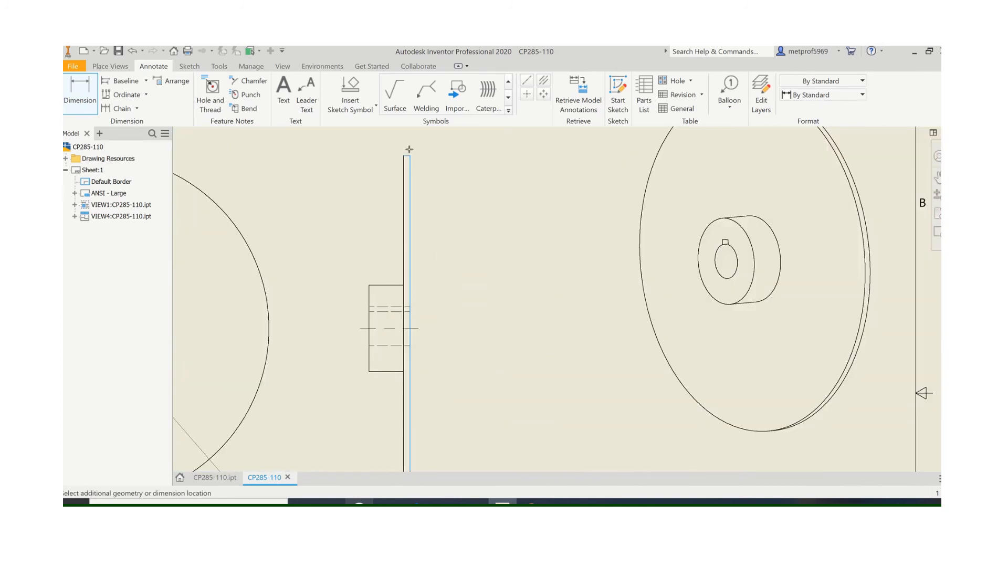
click(409, 137)
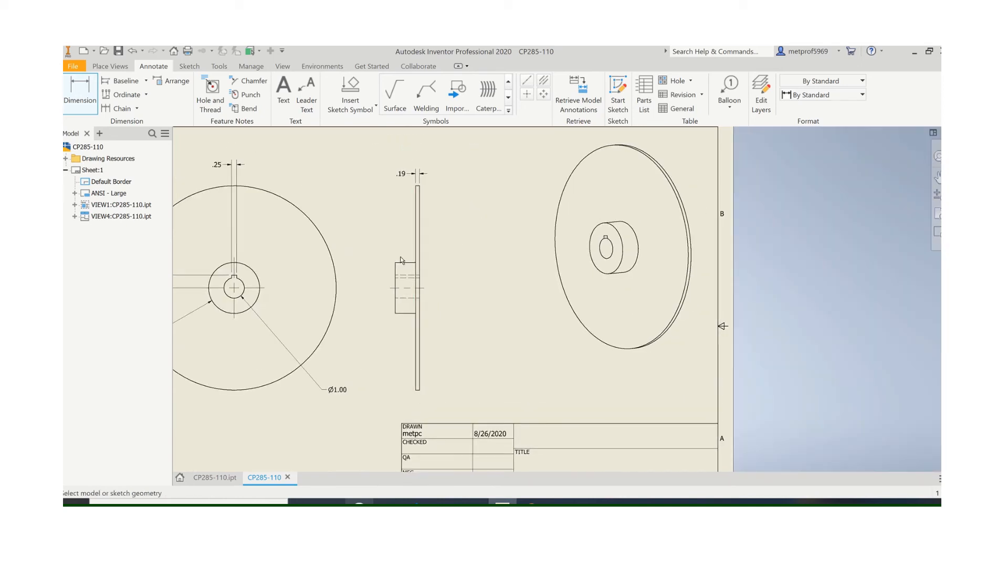
click(417, 264)
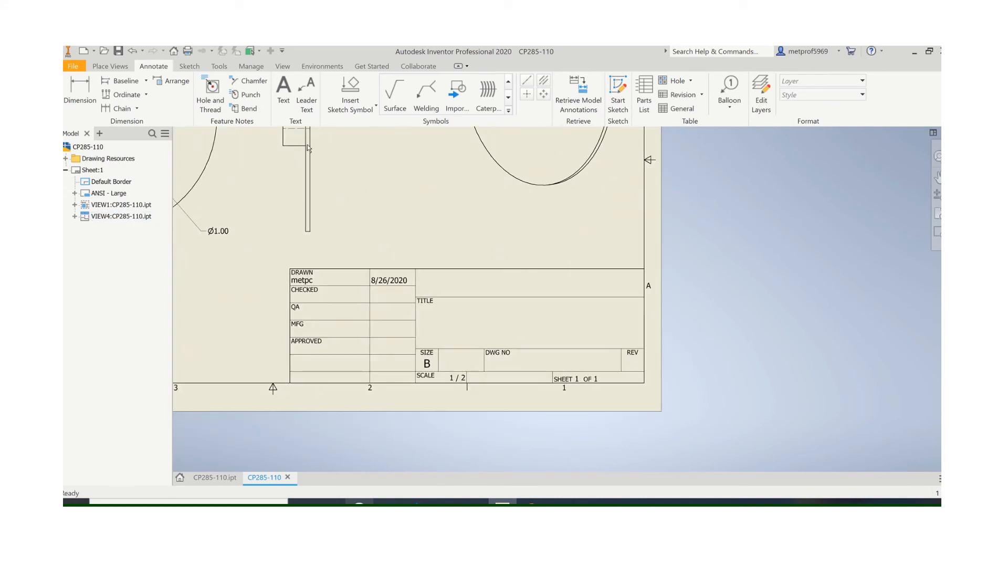
Add a title-block note reading BRAKE ROTOR with MIKE DEVORE on the second line.
click(282, 91)
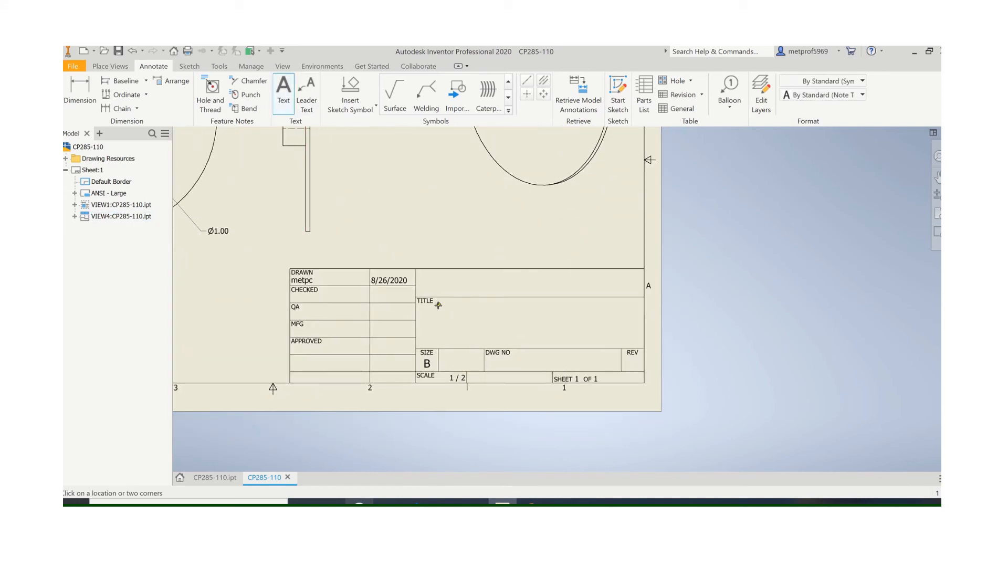
click(436, 304)
text(B)
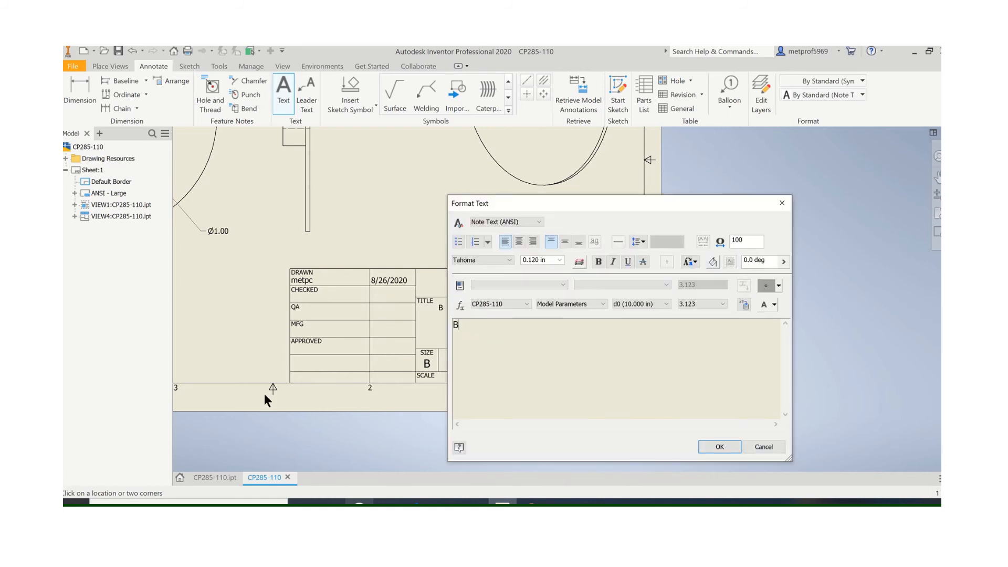
text(RAKE ROTOR)
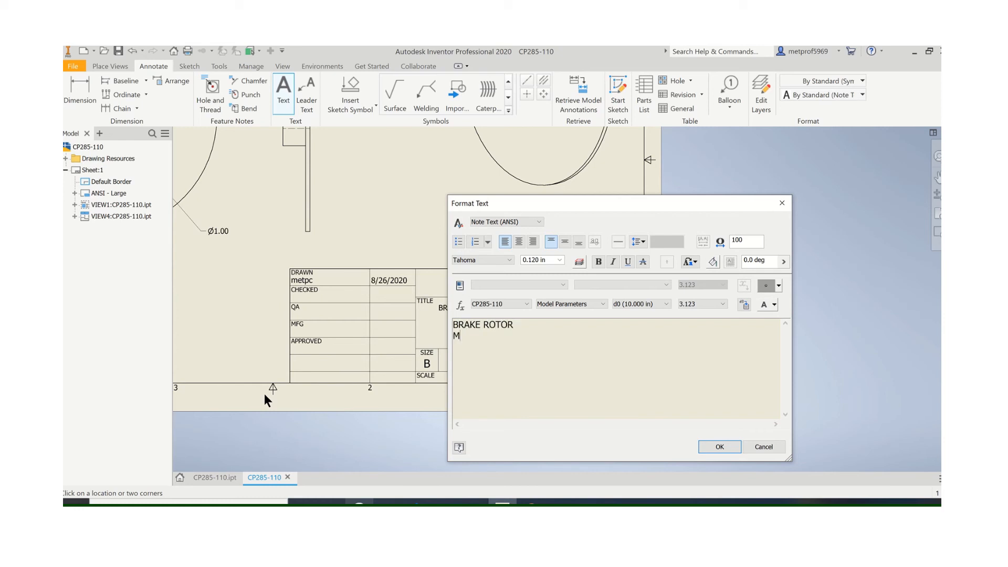
text(IKE DEVORE)
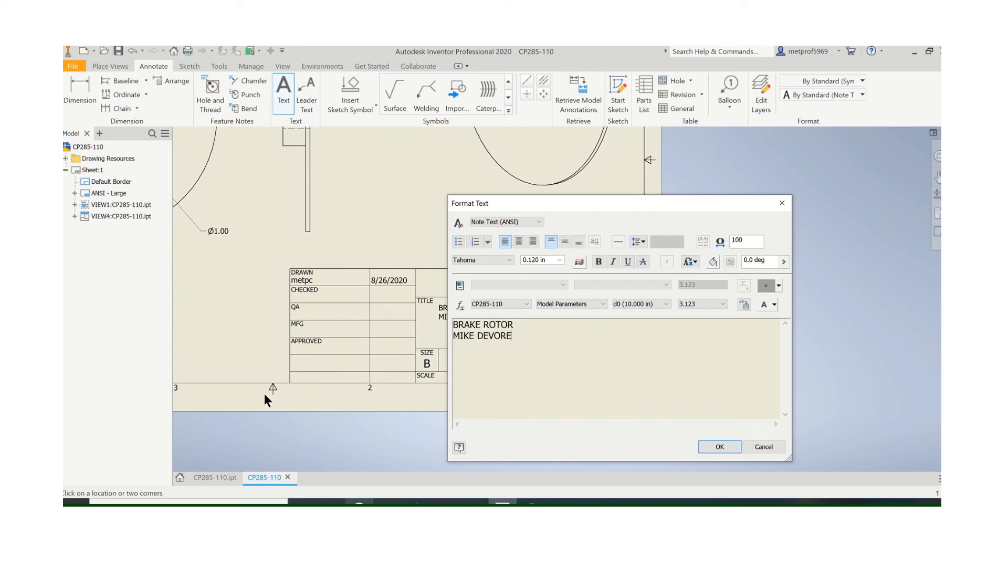
mouse_move(737, 458)
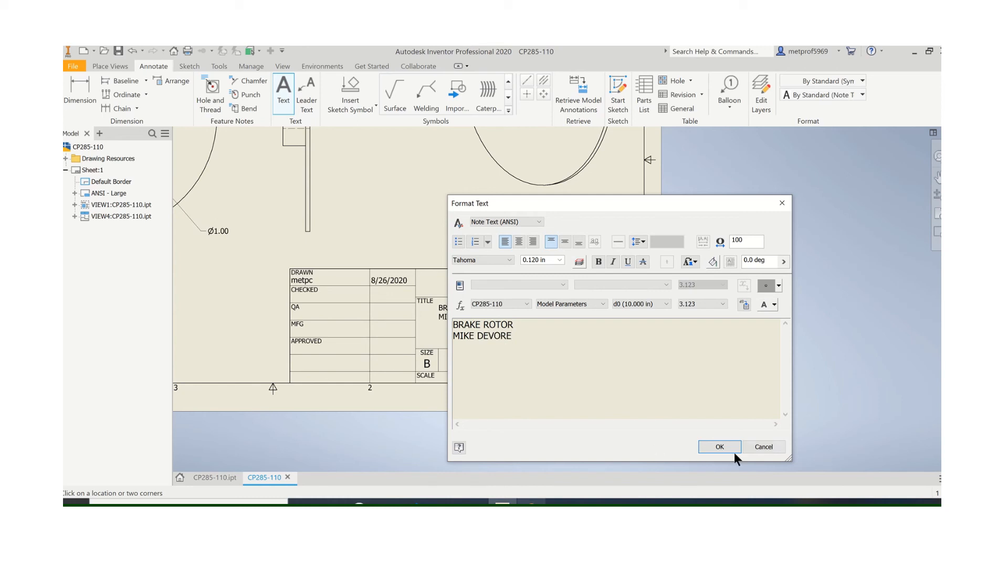
click(718, 446)
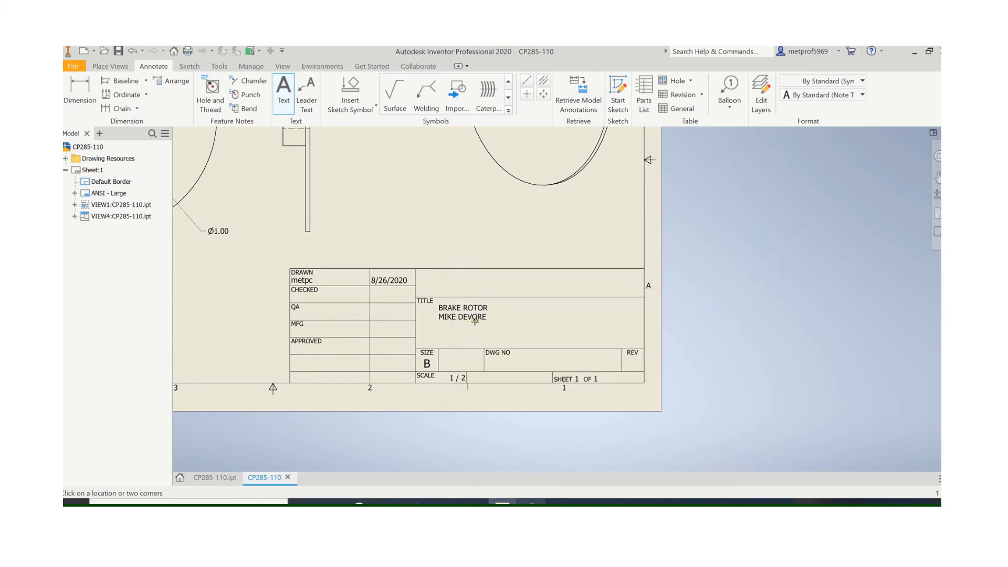
mouse_move(504, 360)
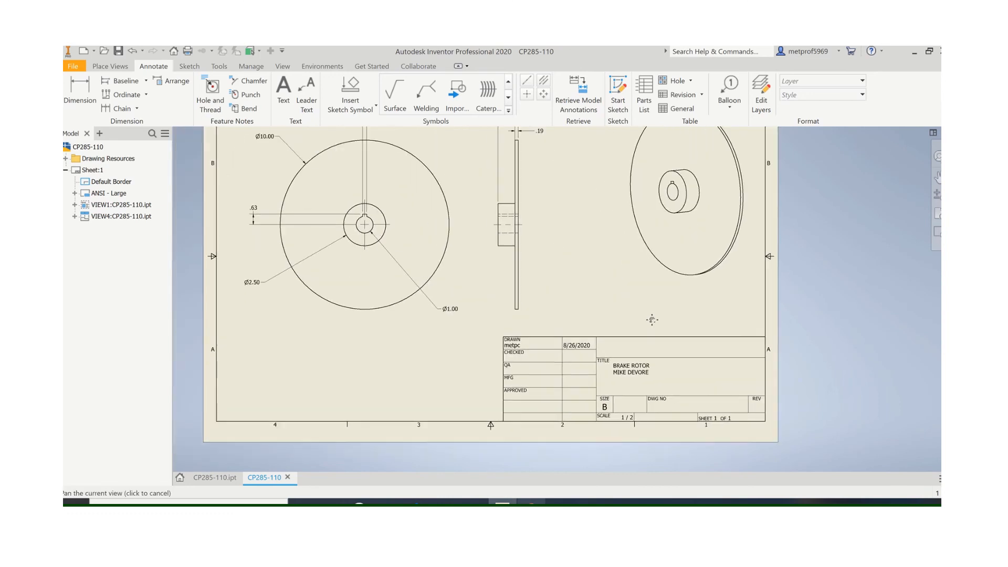
Save the drawing as CP285-110.dwg in the FTMB Comm Parts folder.
click(73, 65)
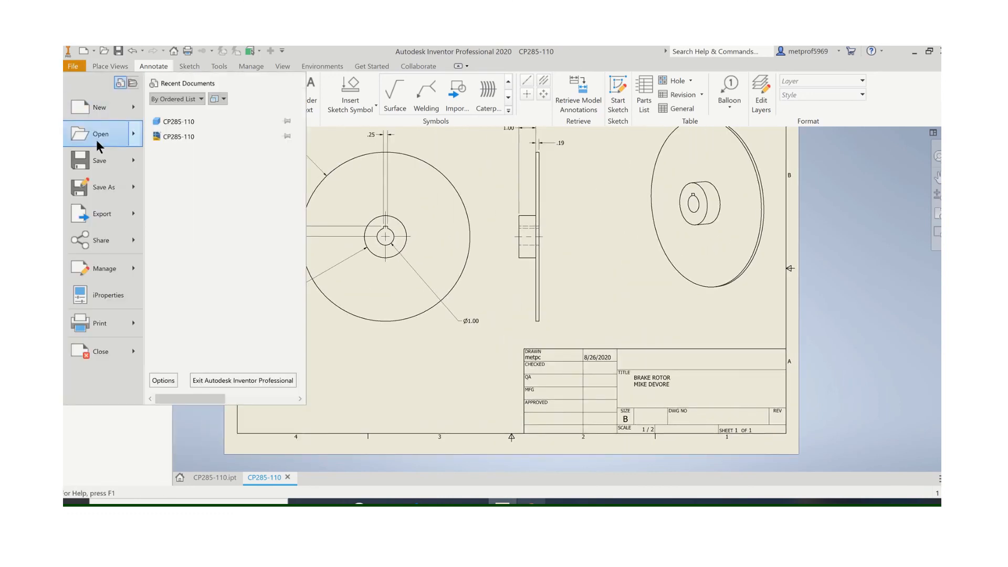
click(104, 187)
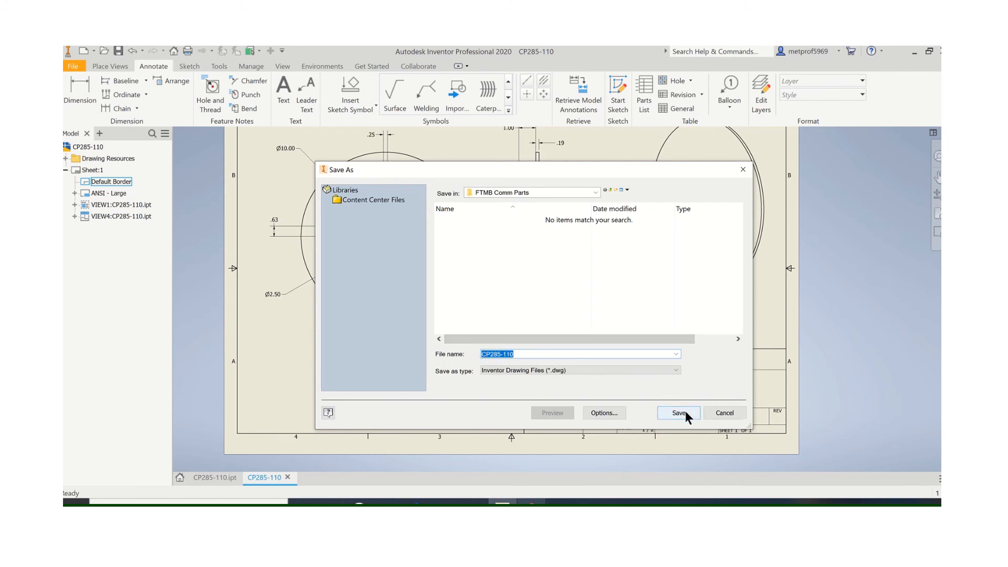
click(678, 412)
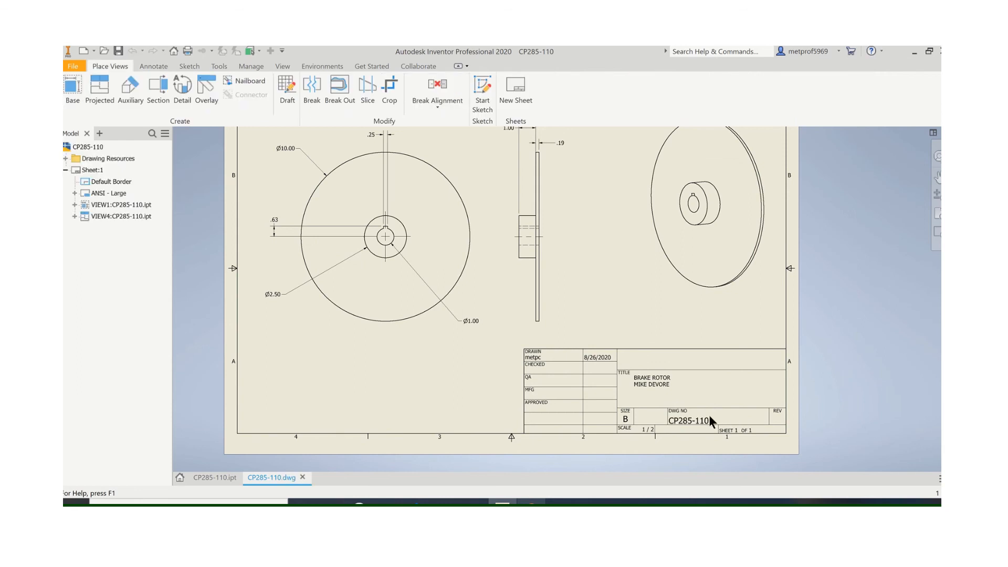
mouse_move(687, 430)
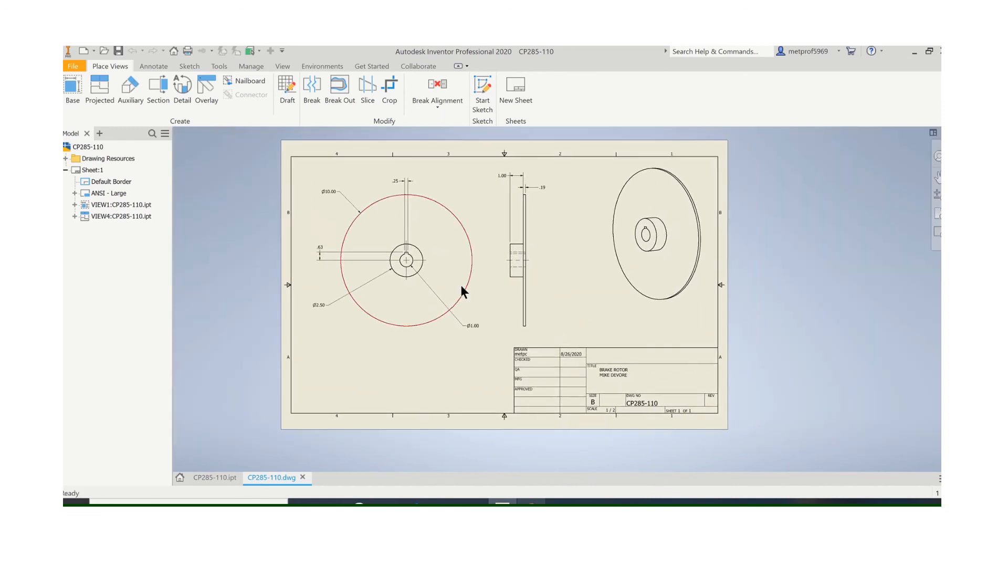
click(538, 294)
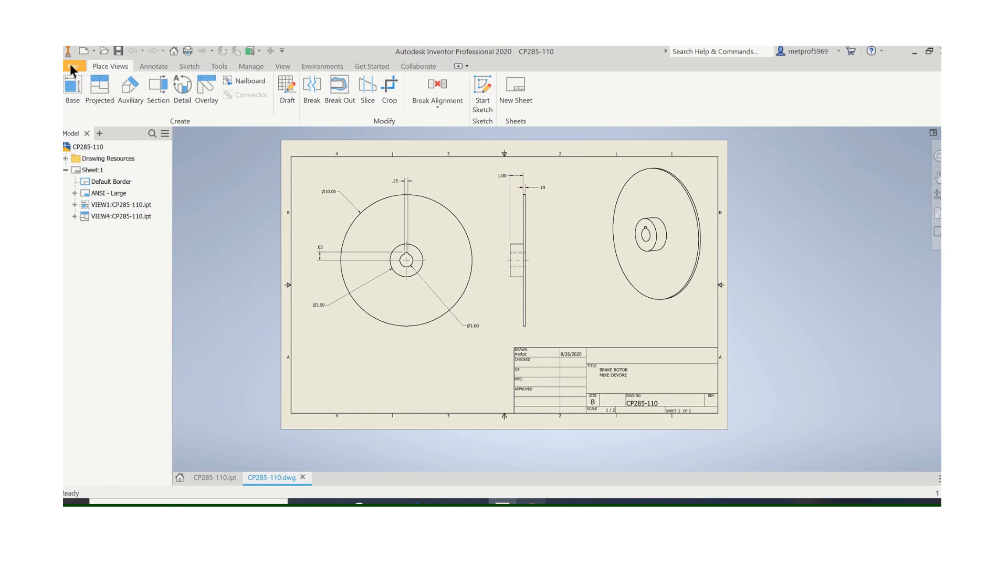
click(73, 66)
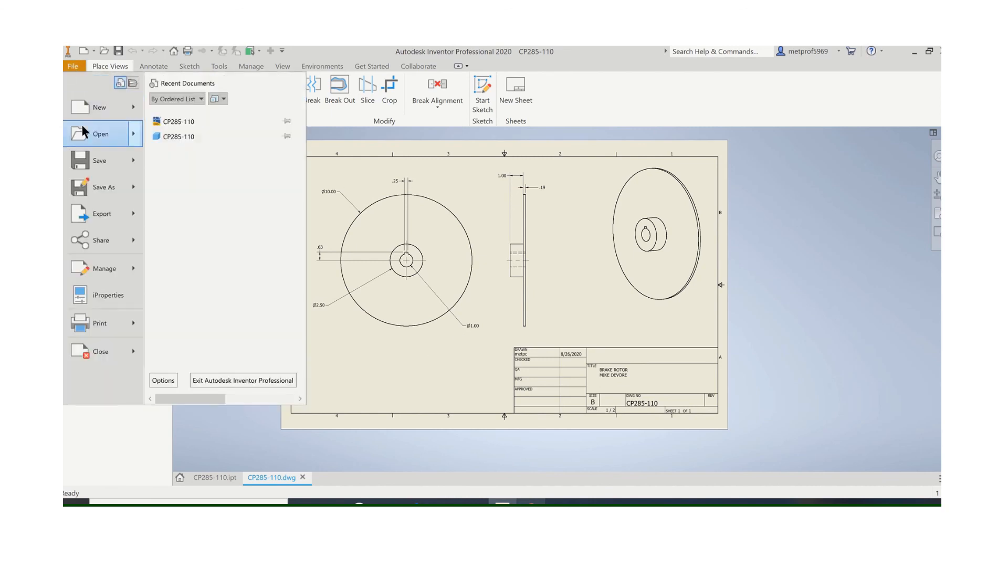
click(73, 65)
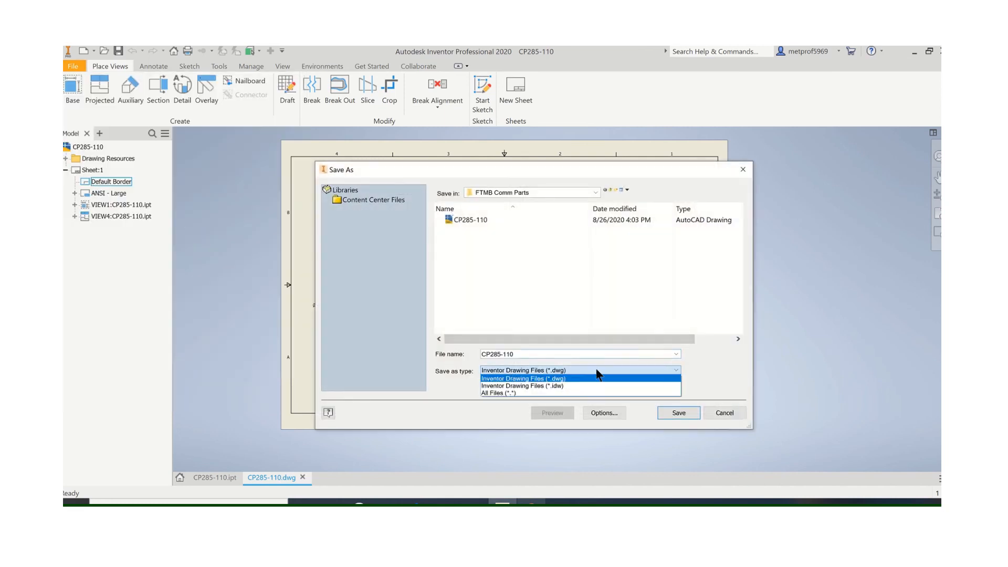
click(521, 378)
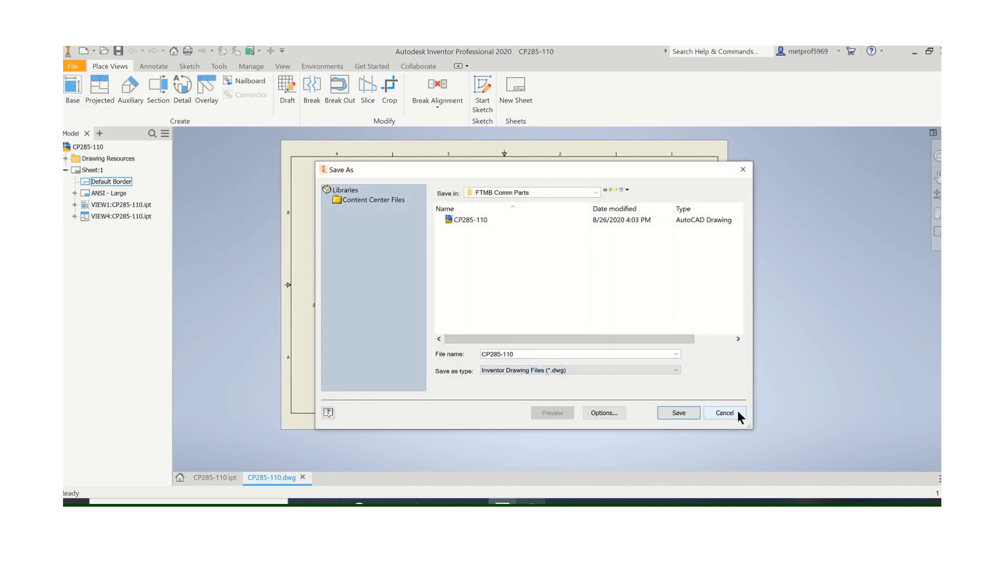
click(724, 413)
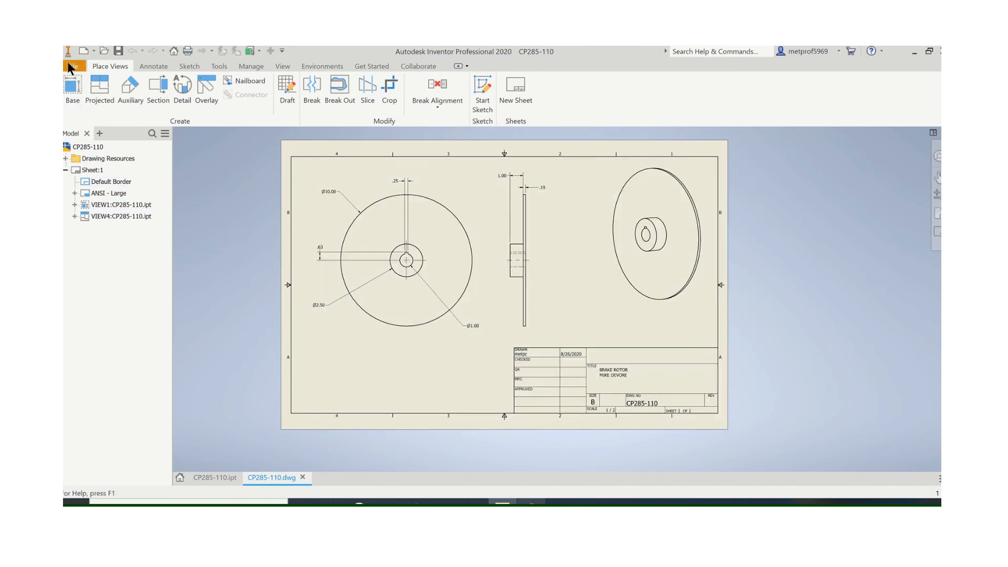
Export the drawing as a PDF into the FTMB Comm Parts folder.
click(72, 66)
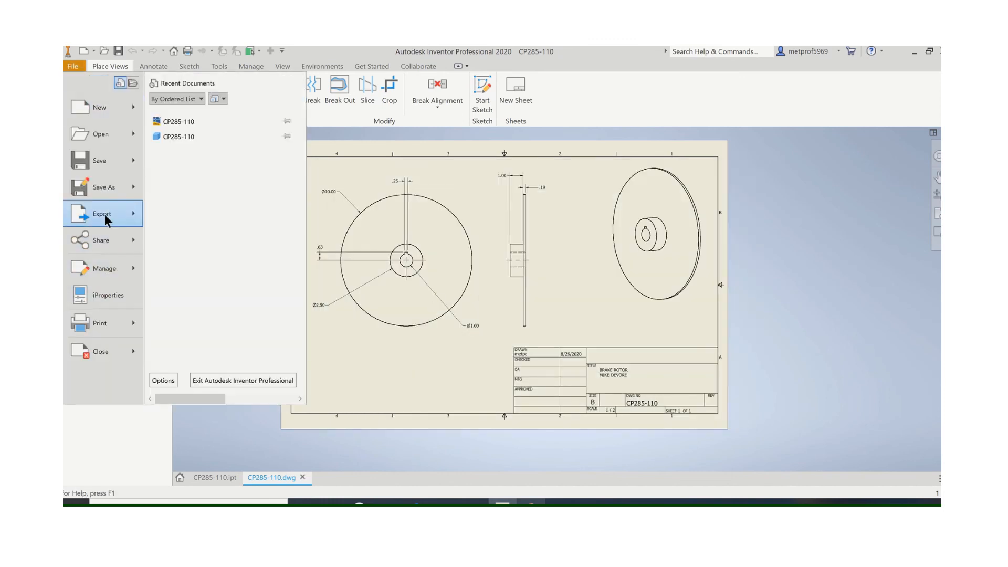
click(102, 213)
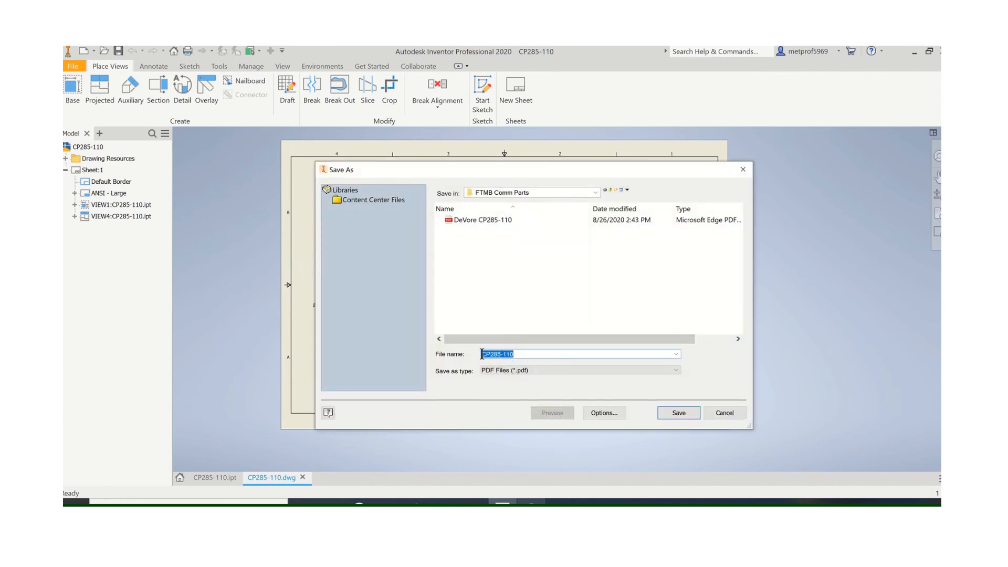
text(d)
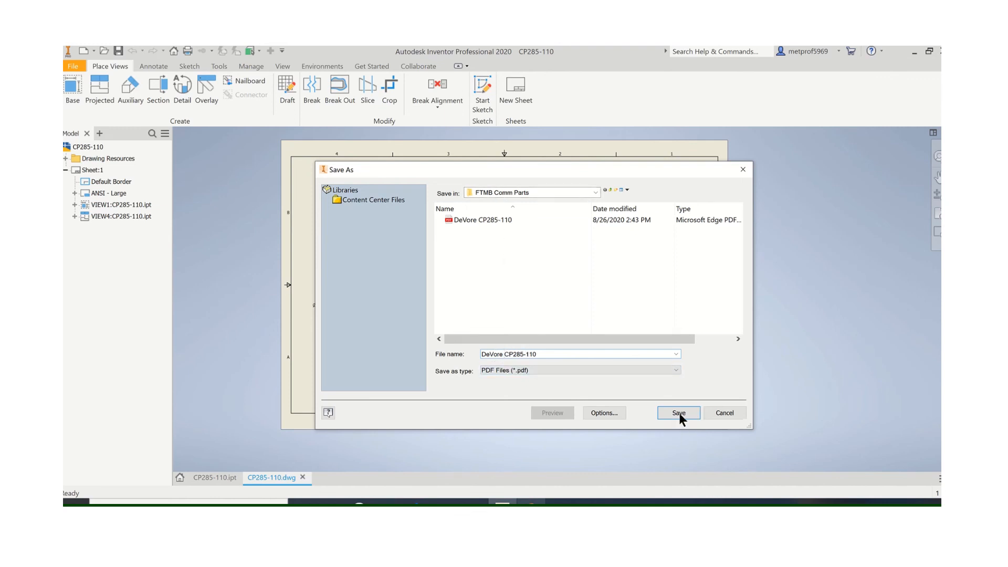
click(677, 412)
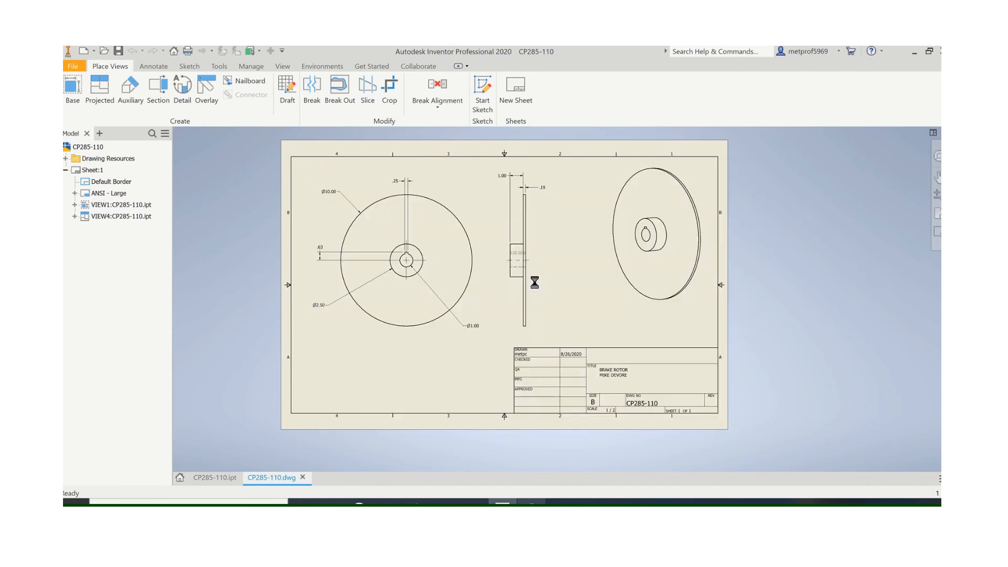